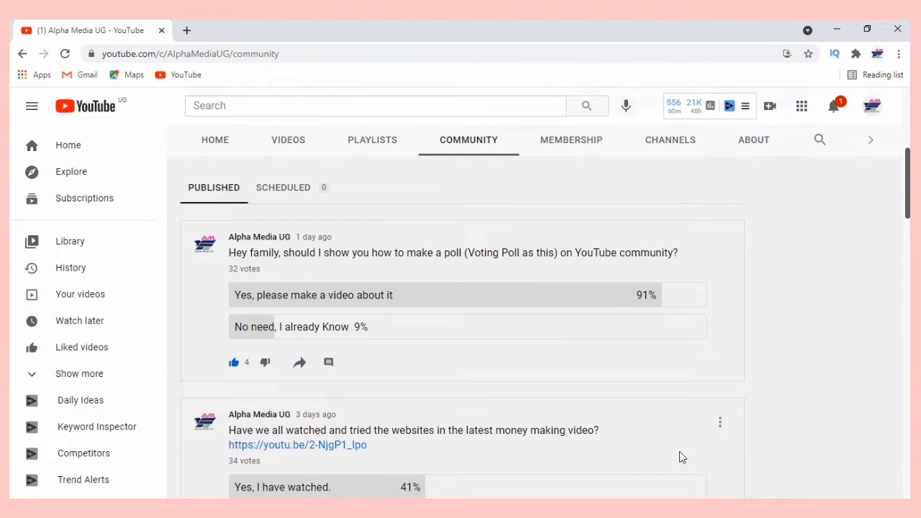
mouse_move(639, 438)
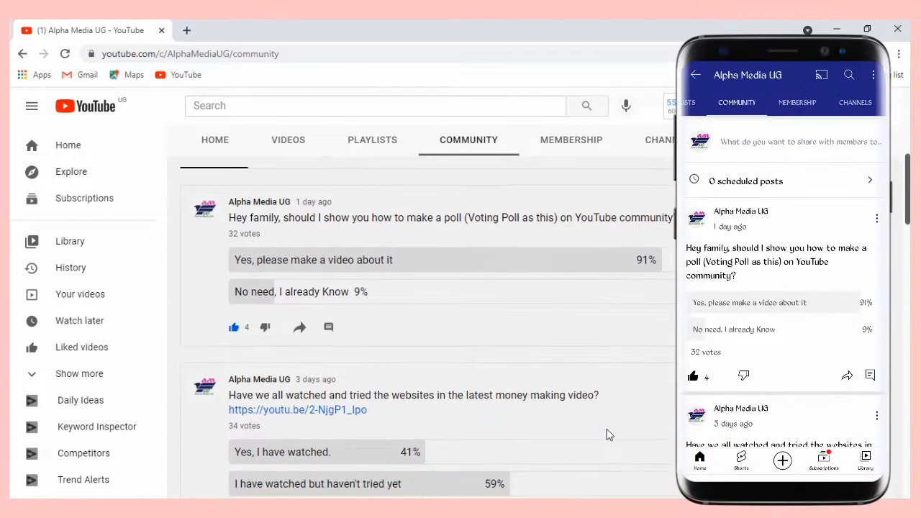
Scroll down through the channel's community feed of earlier poll posts
scroll("down", 3)
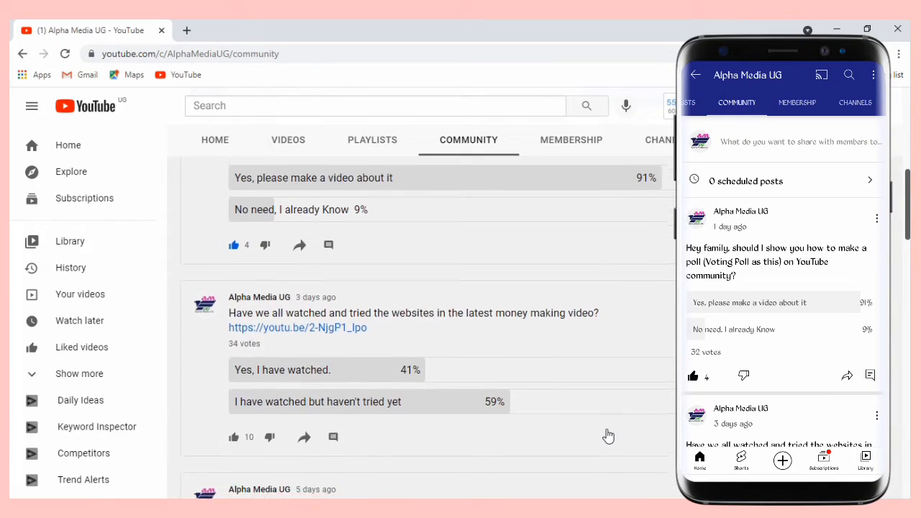
scroll("down", 3)
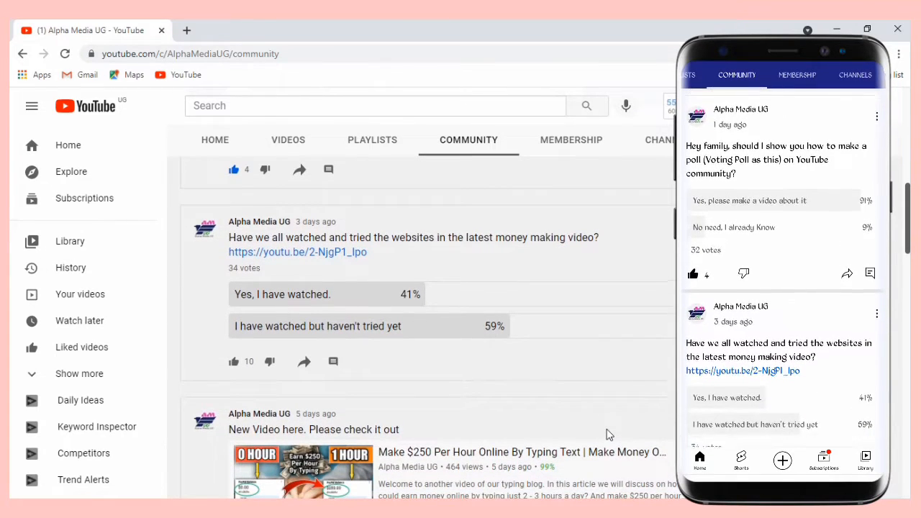
scroll("down", 3)
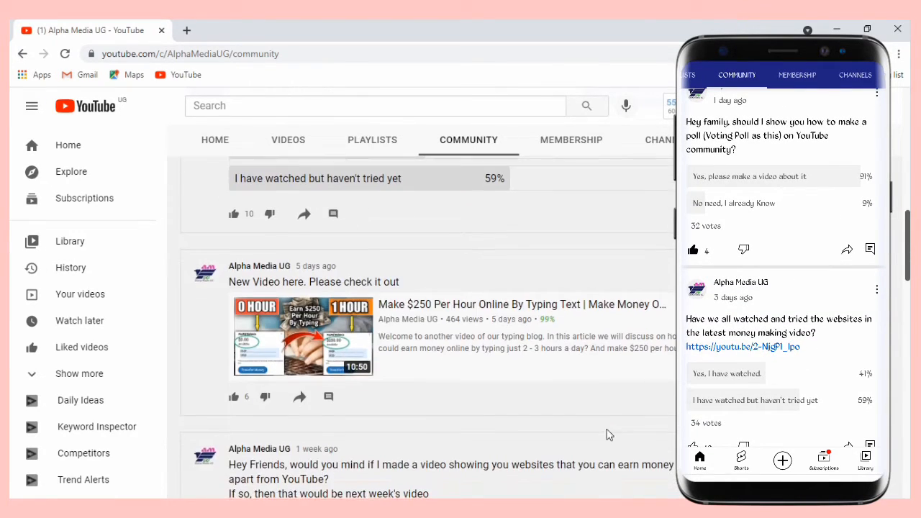
scroll("down", 3)
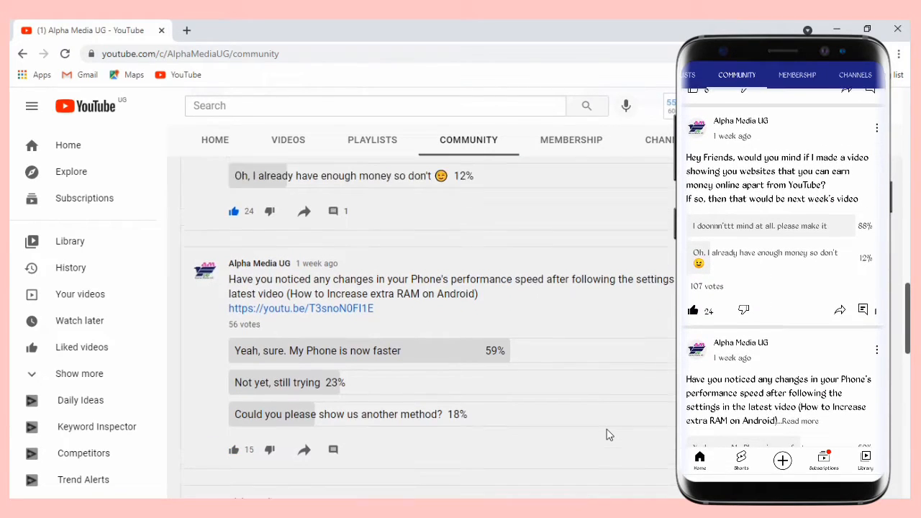
scroll("down", 3)
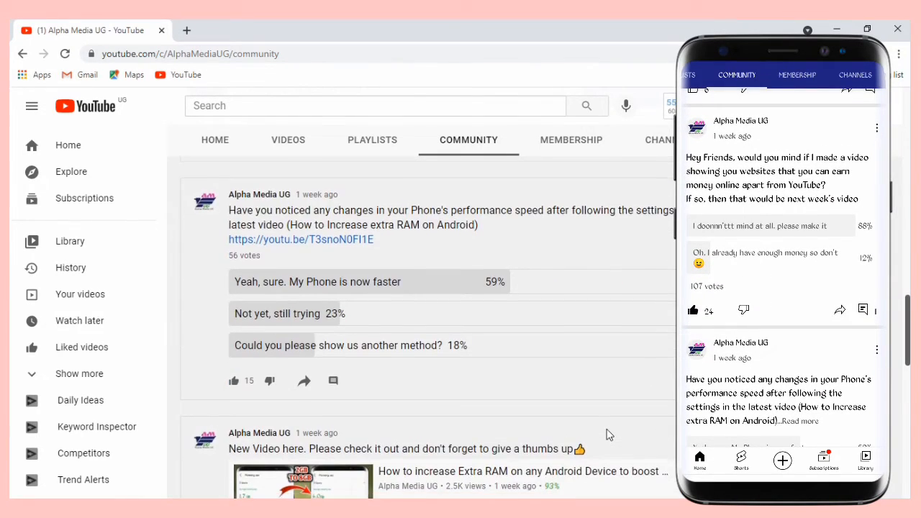
scroll("down", 3)
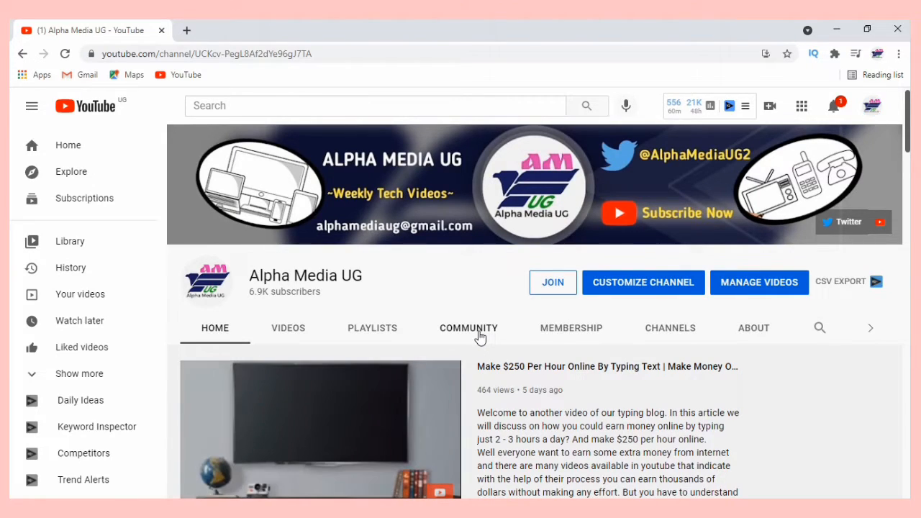
Start a new poll post from the channel's Community tab and focus its question field
left_click(470, 328)
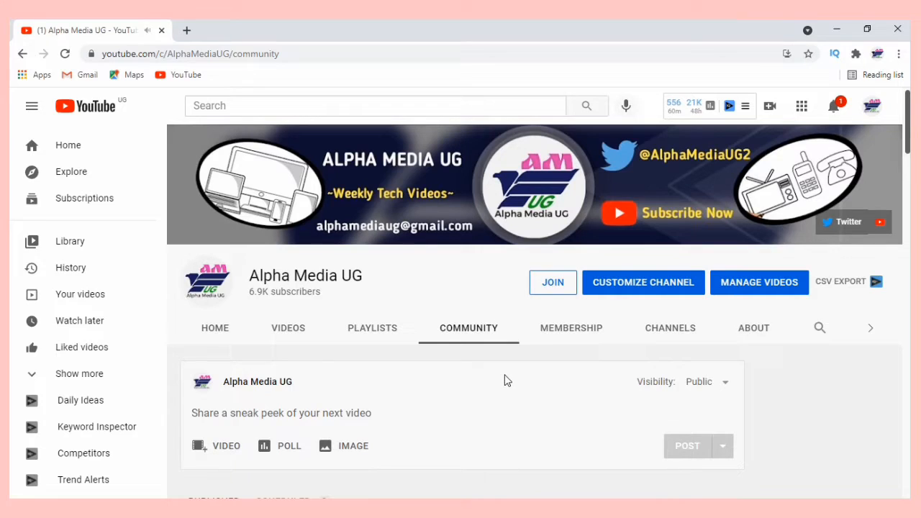
scroll("down", 3)
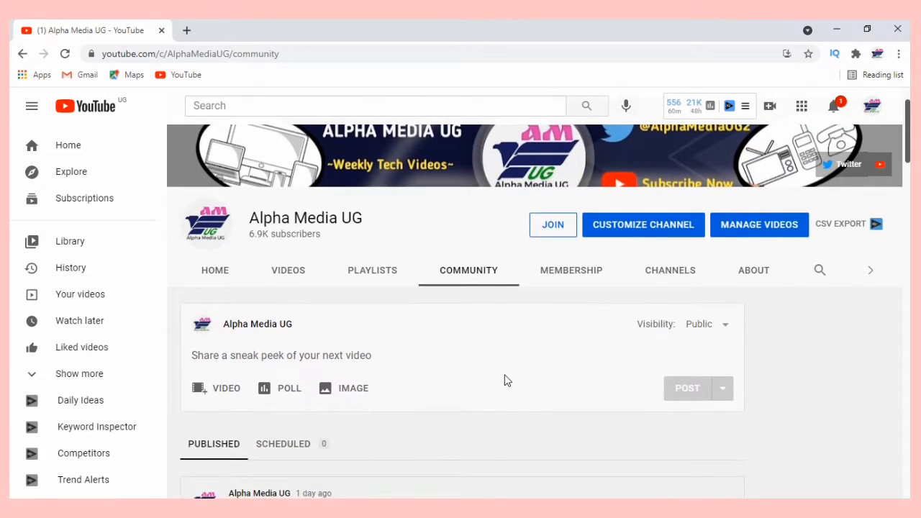
mouse_move(288, 388)
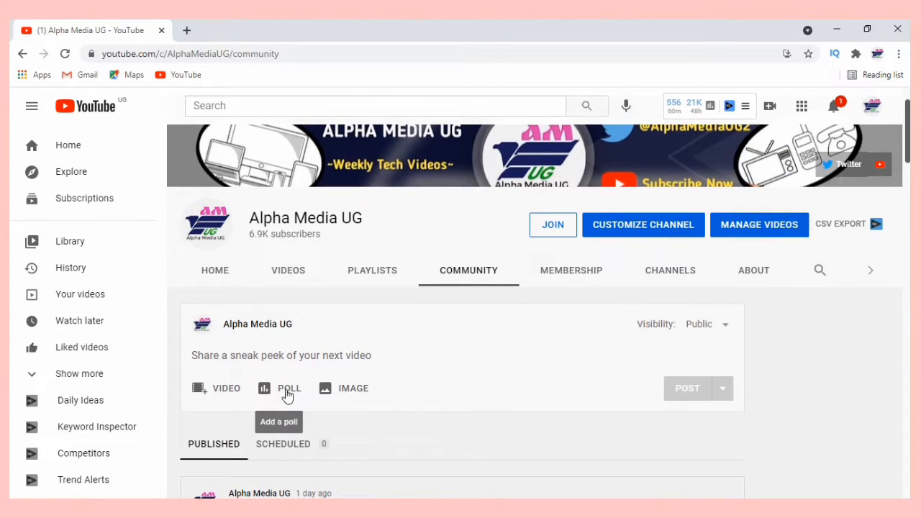
left_click(289, 388)
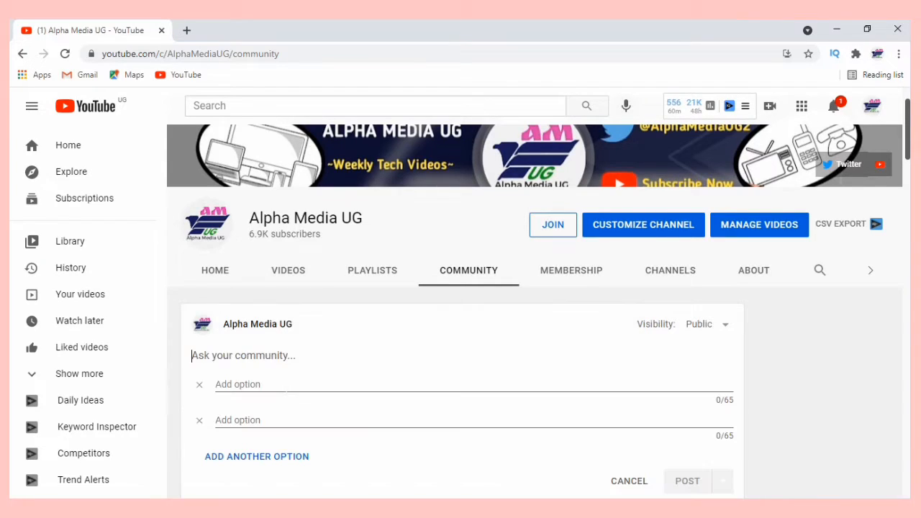
left_click(251, 383)
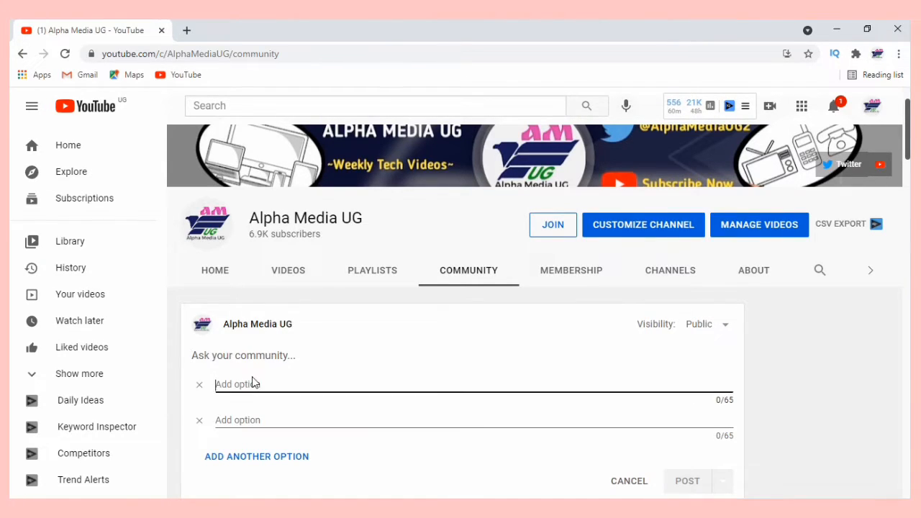
left_click(244, 356)
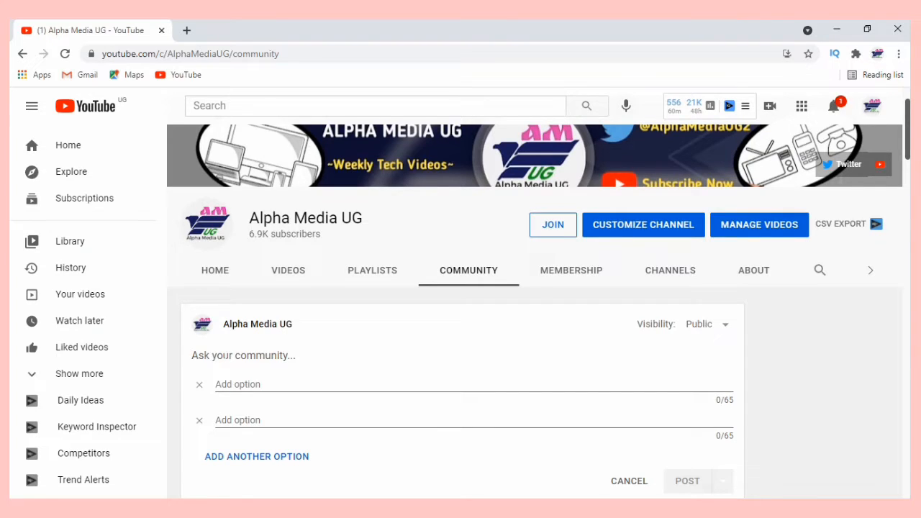
Enter the question "Hello pals, are we all ready for tomorrow's video?"
type("Are")
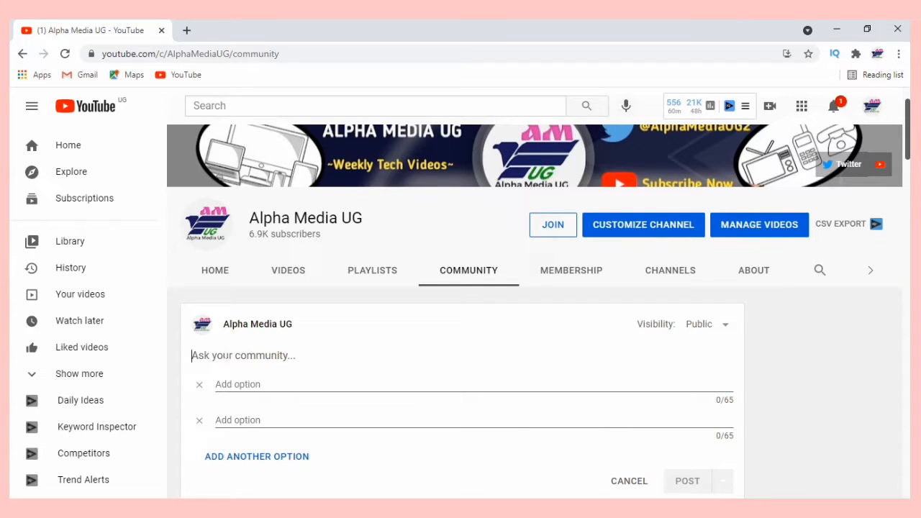
type("Hello p")
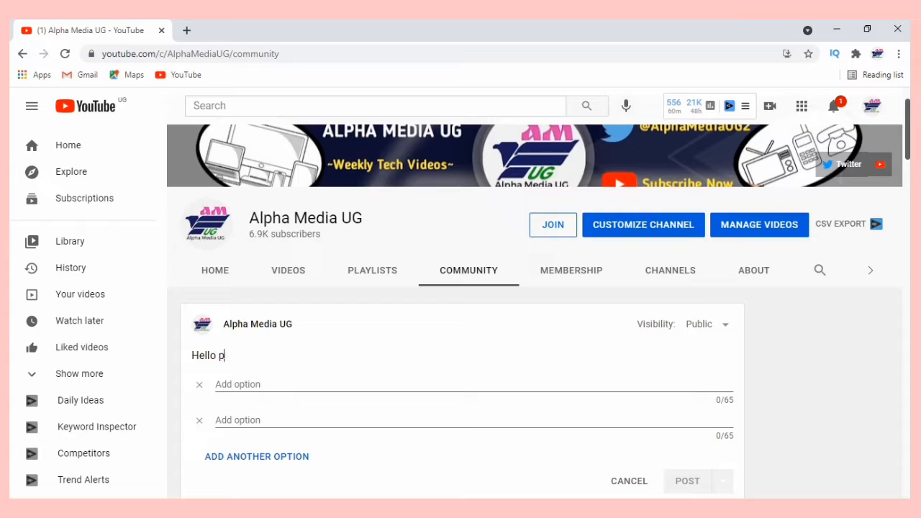
type("als, are we alre")
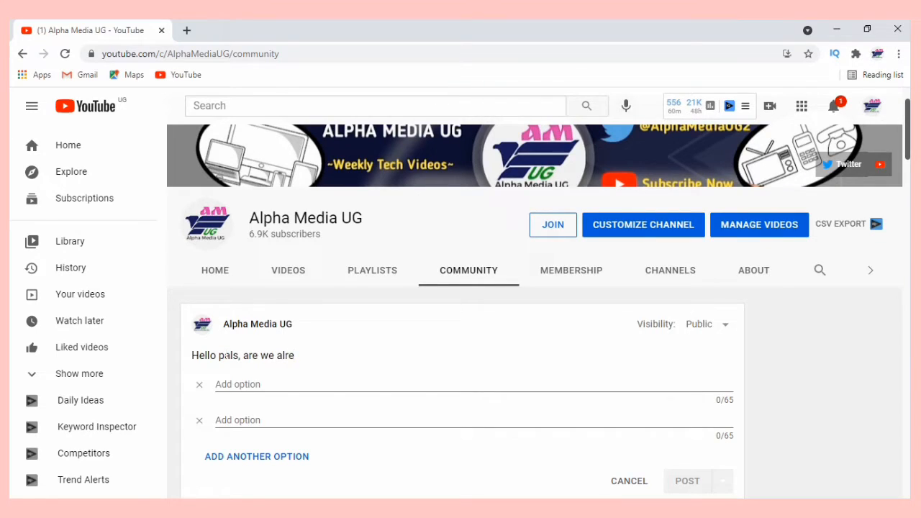
type("all")
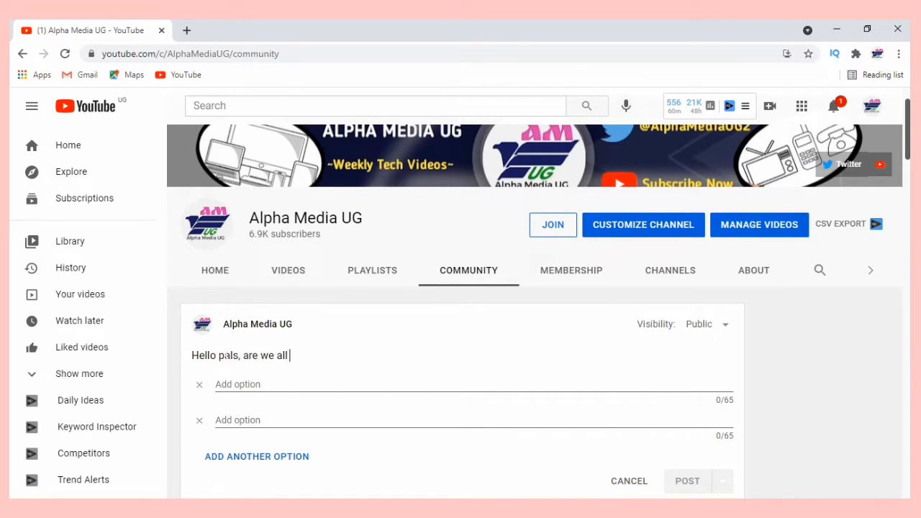
type("ready")
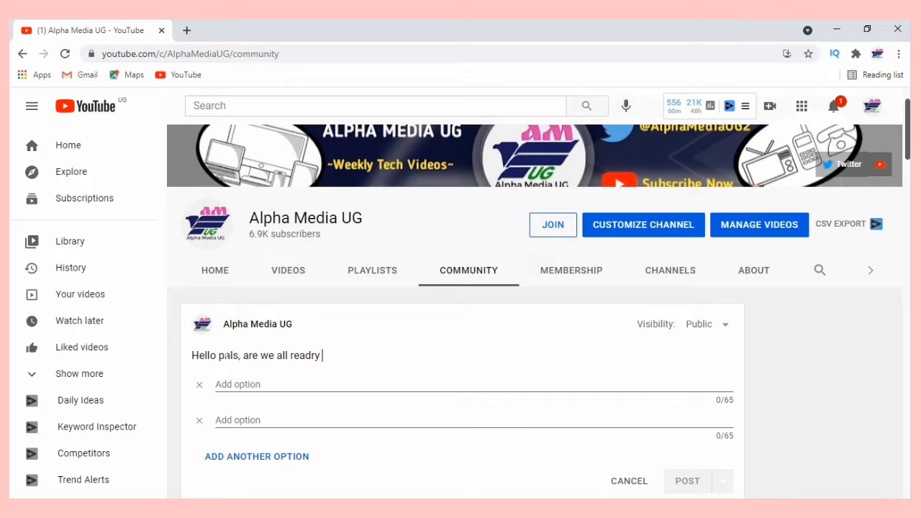
key("Backspace")
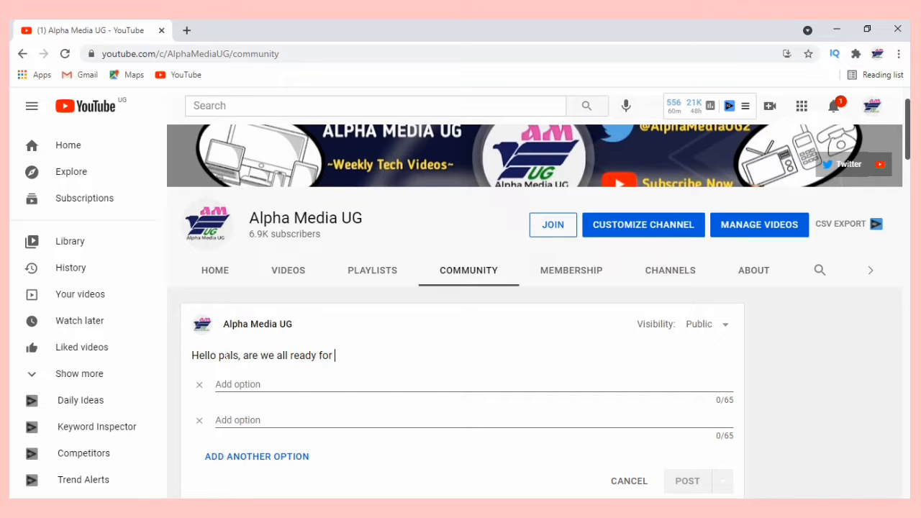
type("tomorrow's v")
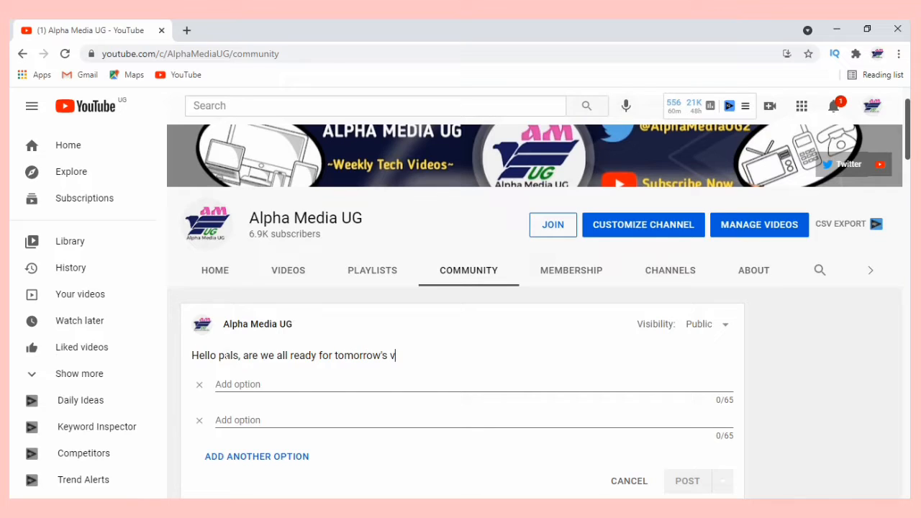
type("ideo")
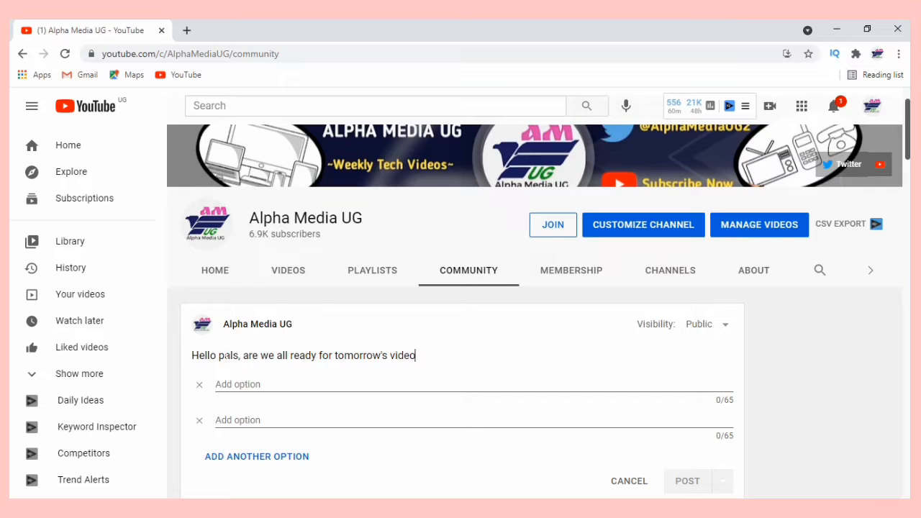
type("?")
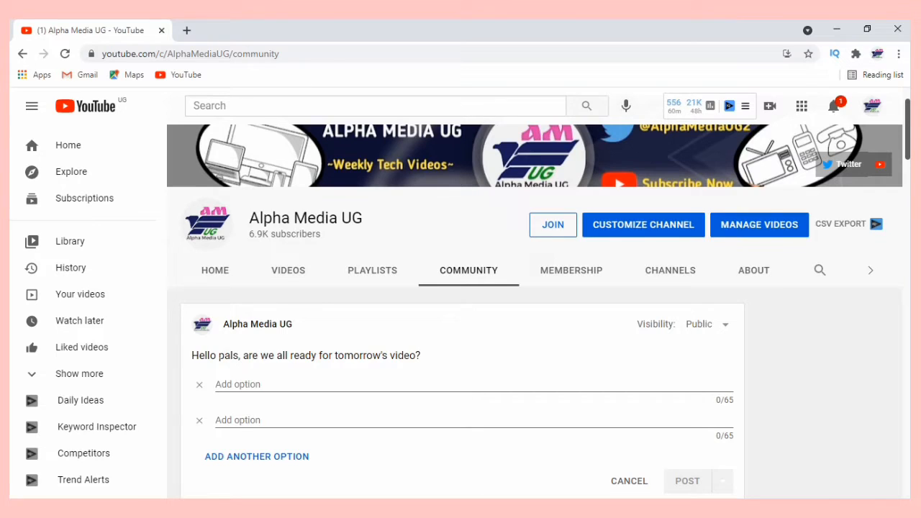
Fill the poll answers "Yes, very ready" and "Extremely ready"
left_click(316, 384)
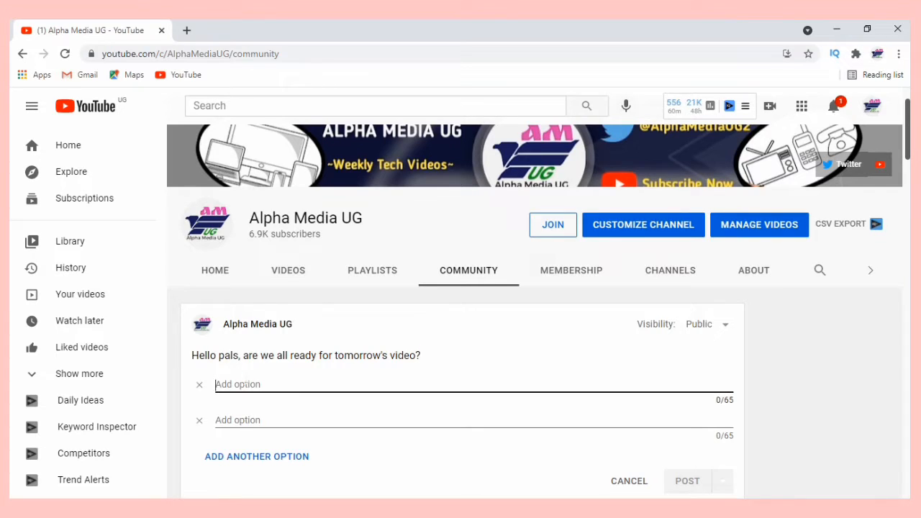
type("Yes")
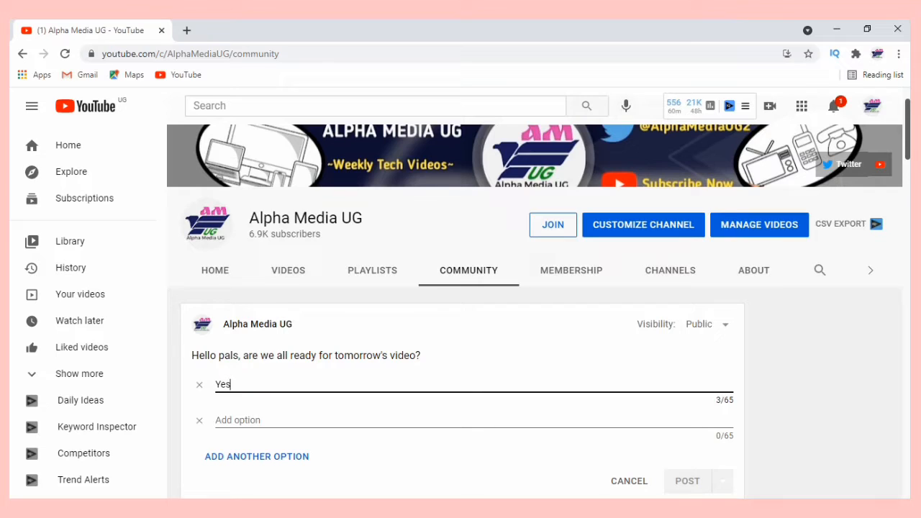
type(", very")
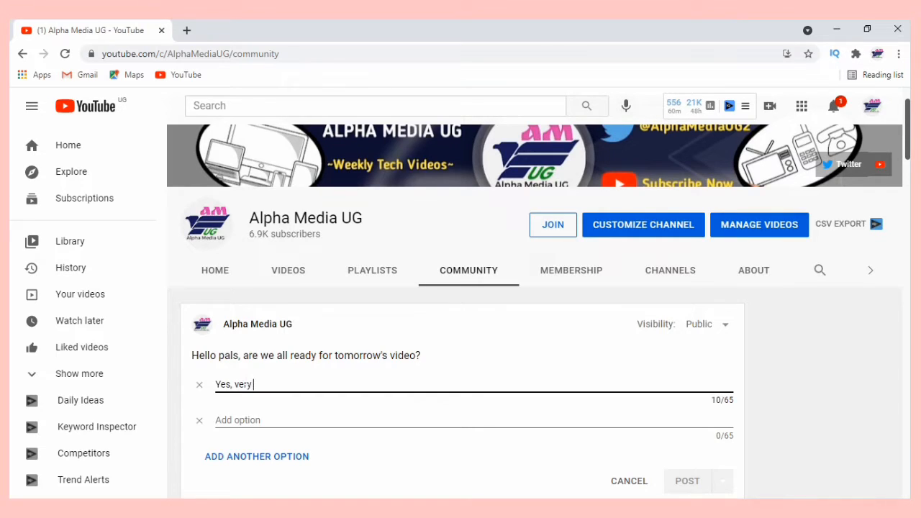
type("ready")
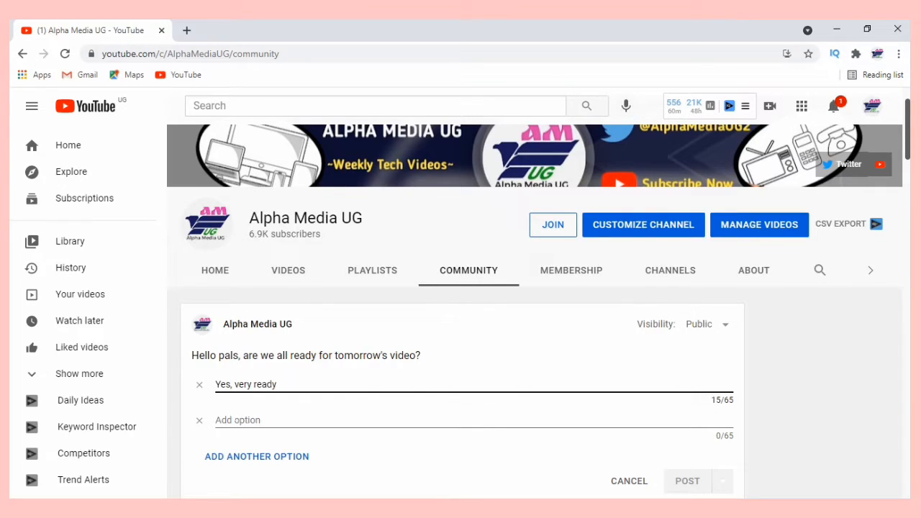
type("Extrem")
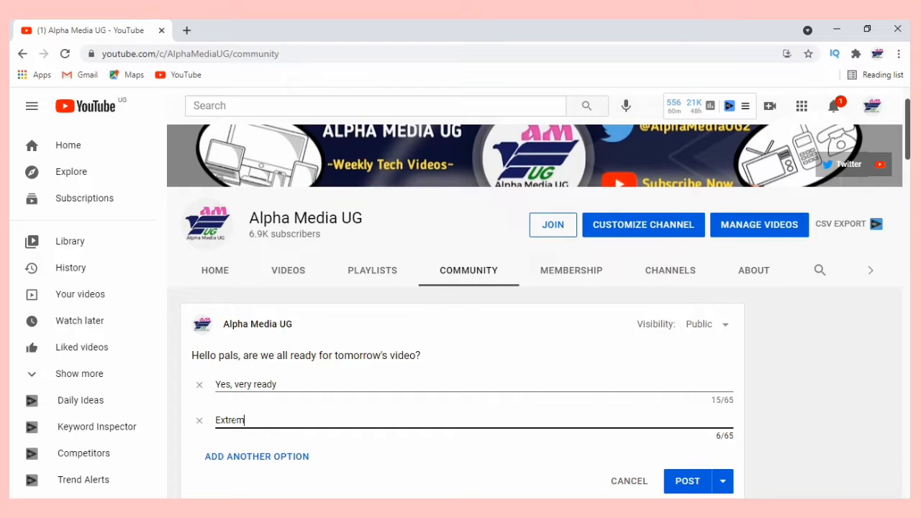
type("ely re")
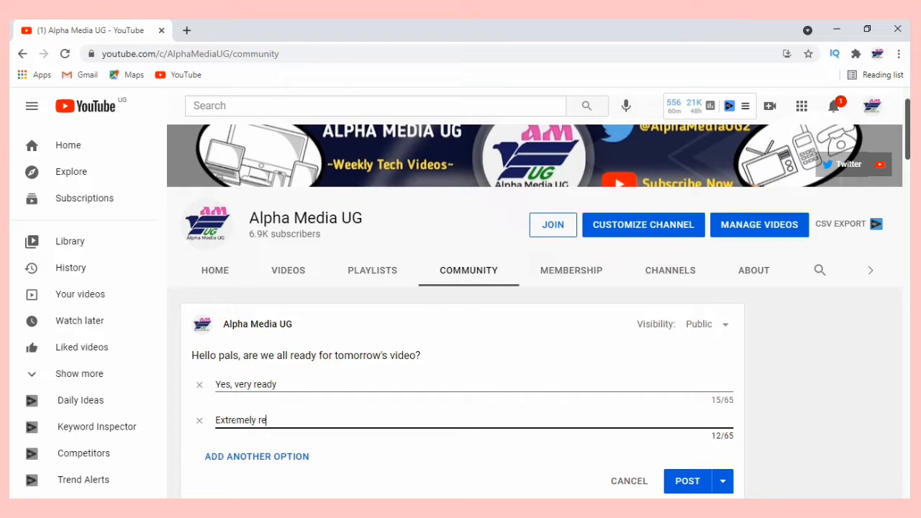
type("ady")
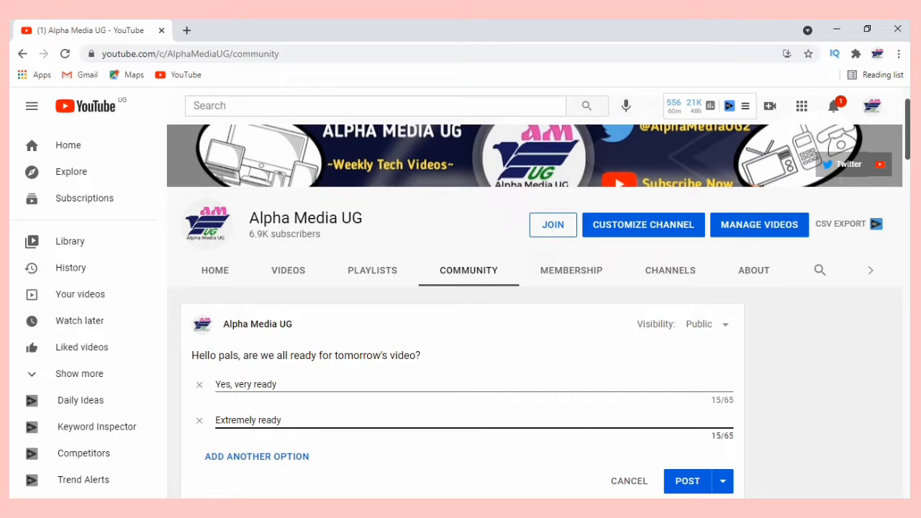
Add two more blank answer slots below the filled options
left_click(279, 420)
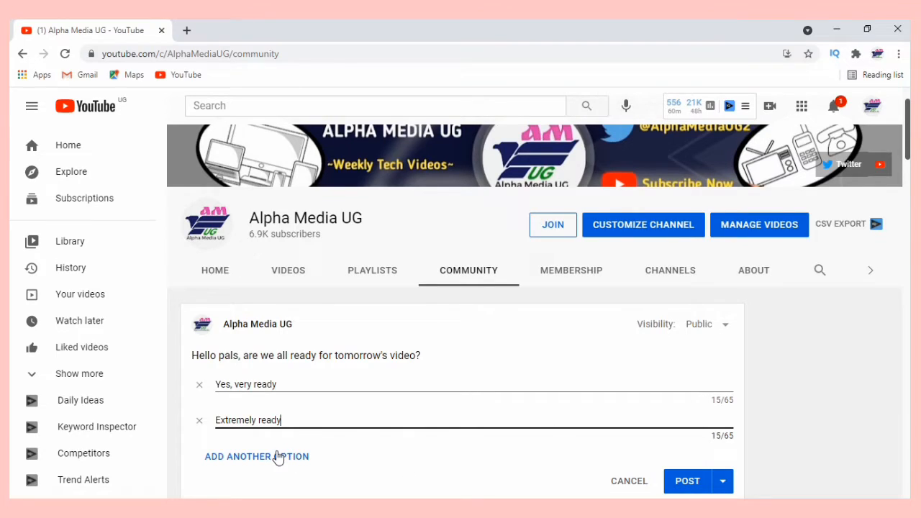
left_click(256, 456)
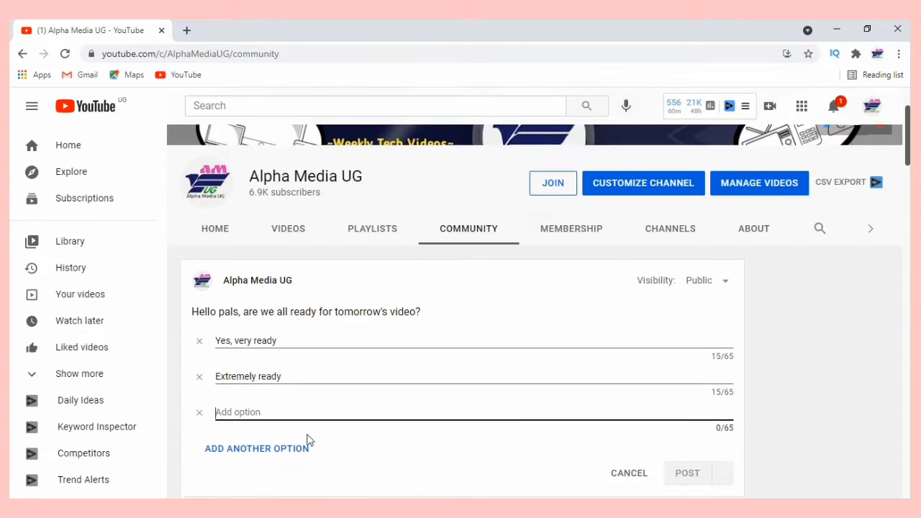
scroll("down", 3)
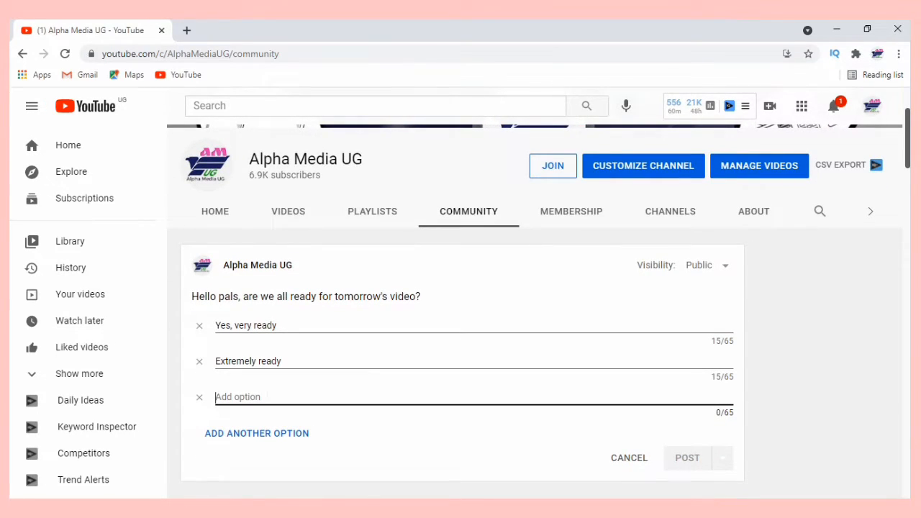
left_click(256, 433)
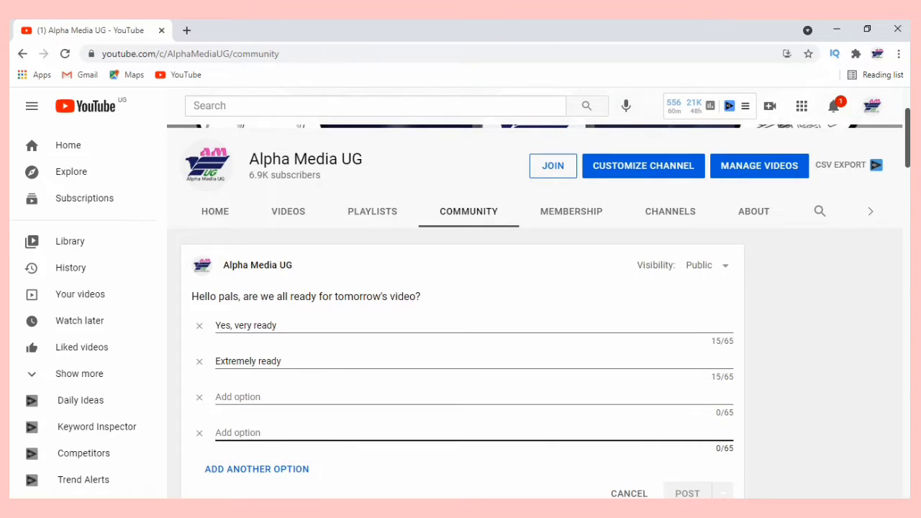
scroll("down", 3)
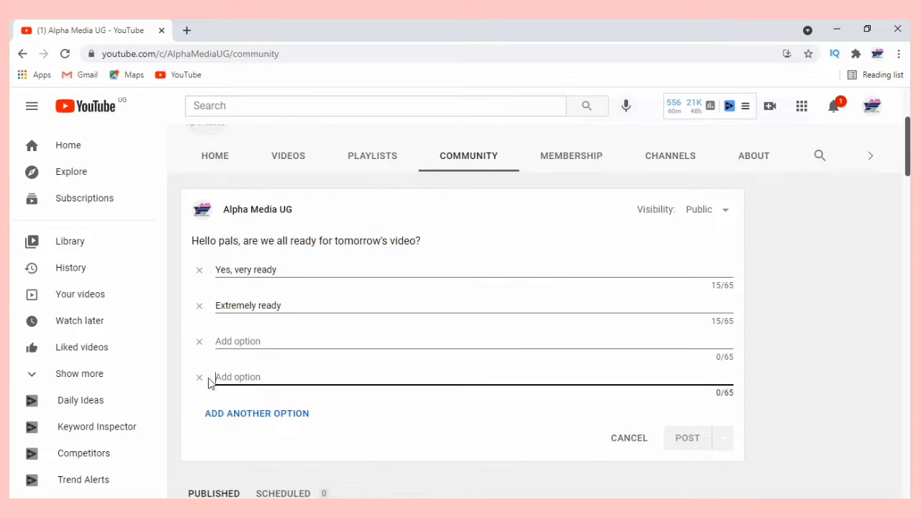
Remove the empty answer slot and post the two-option poll to the community feed
left_click(198, 377)
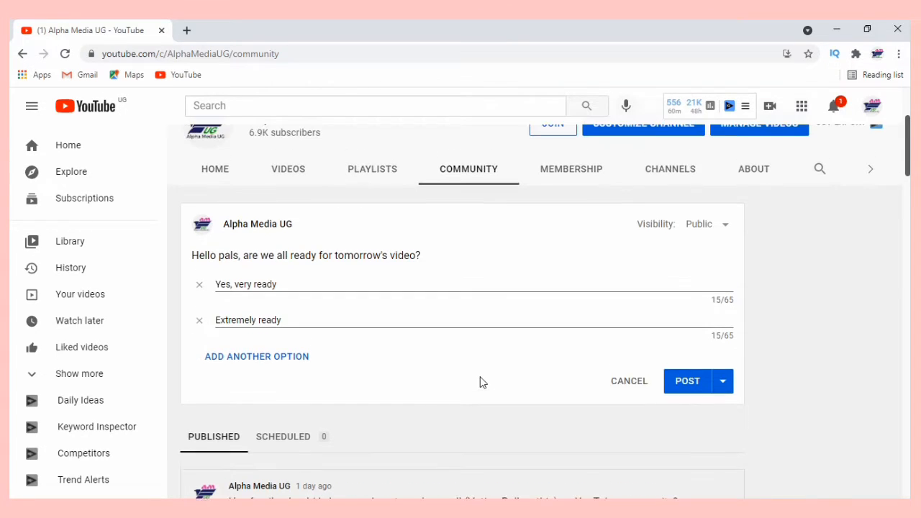
left_click(686, 380)
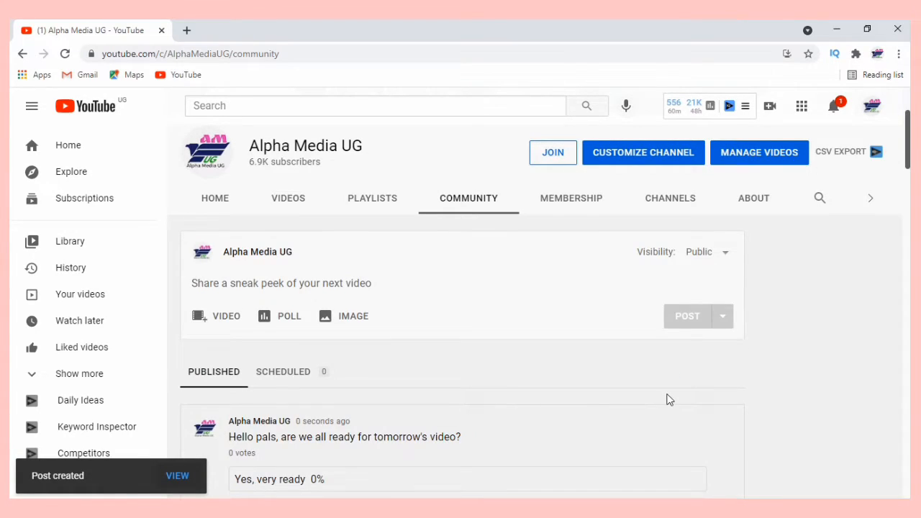
scroll("down", 3)
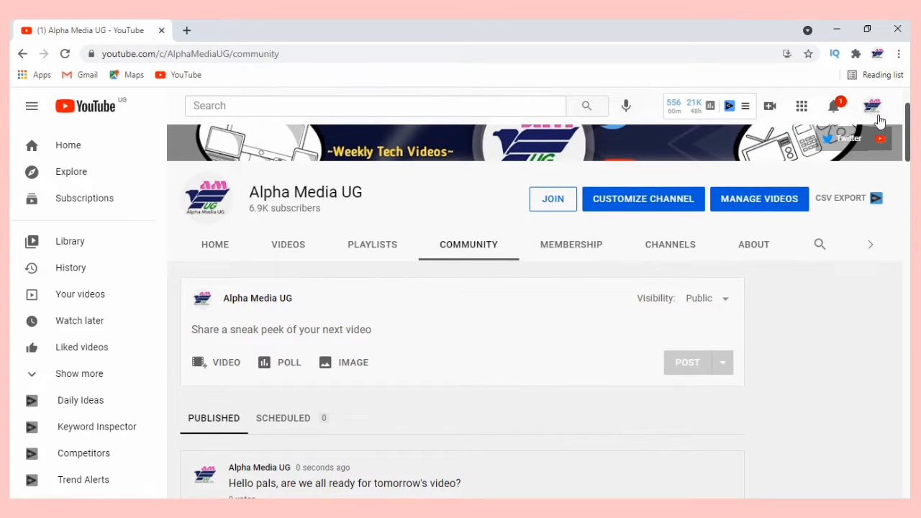
Switch to another account, vote "Yes, very ready" on the poll and like it
left_click(874, 106)
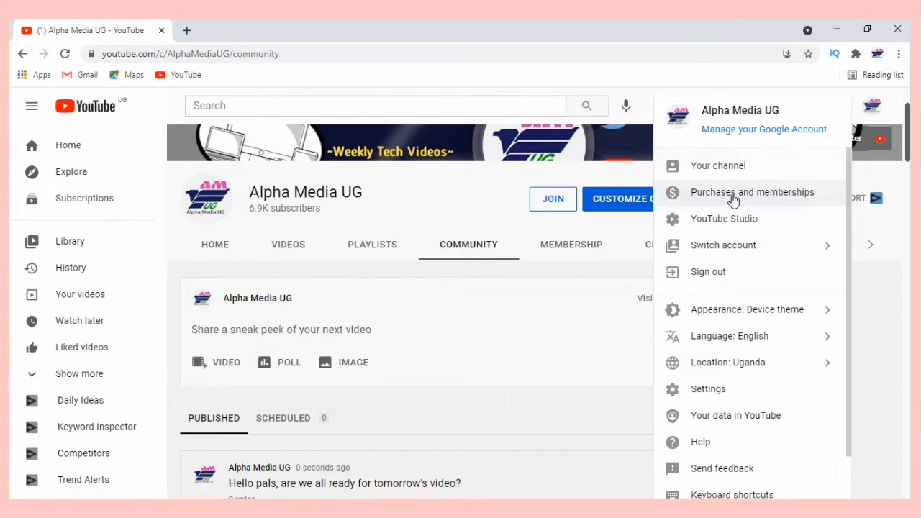
left_click(721, 245)
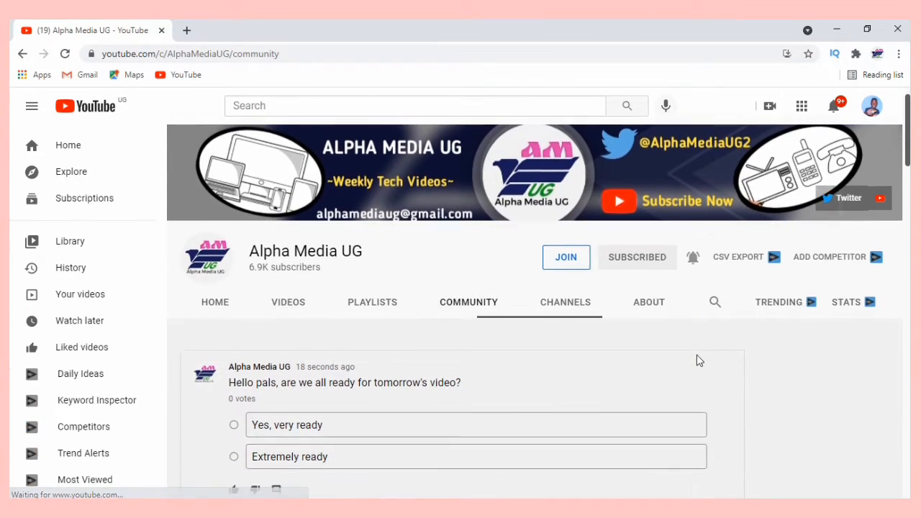
scroll("down", 3)
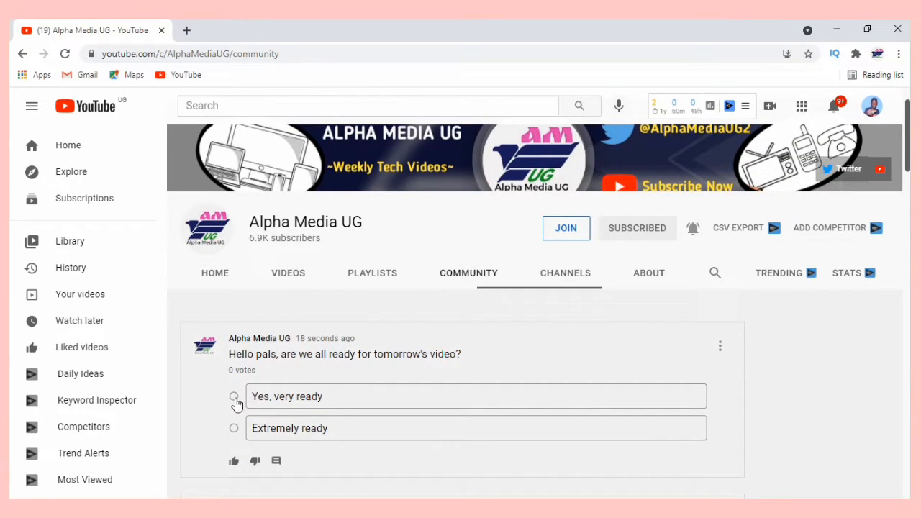
left_click(234, 397)
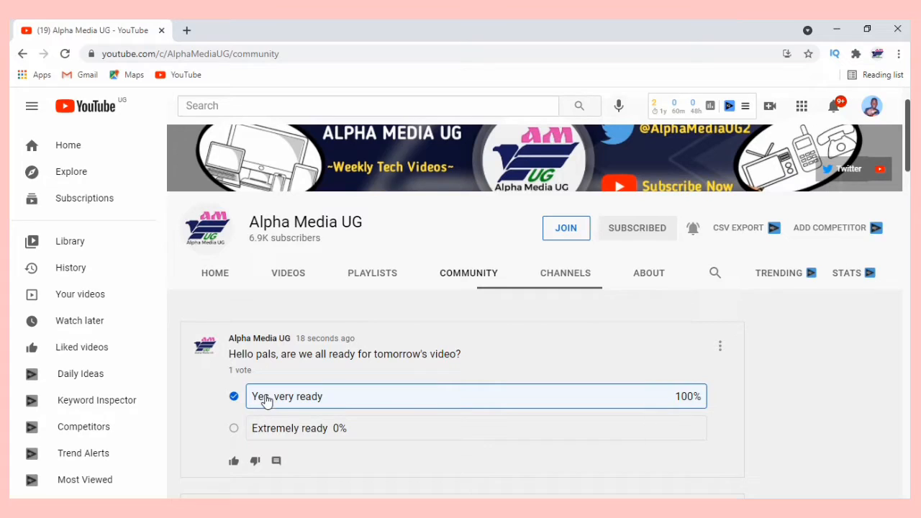
mouse_move(233, 460)
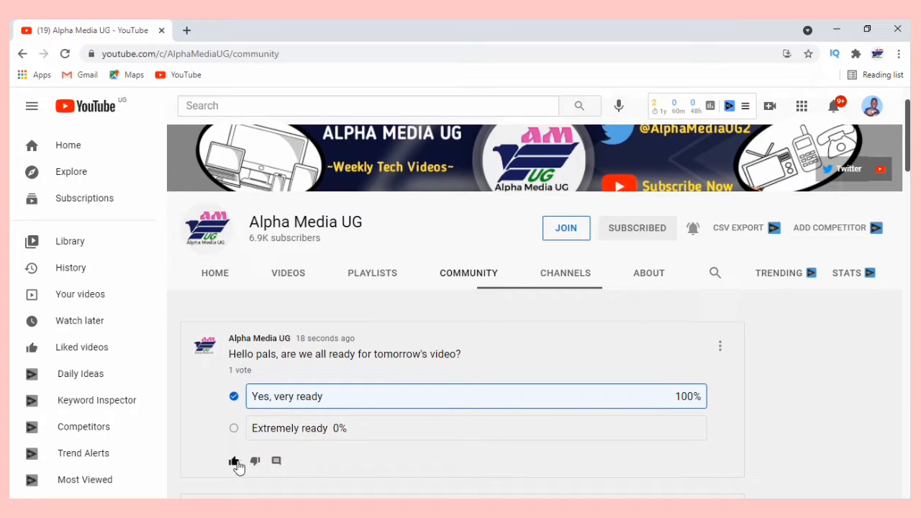
left_click(233, 459)
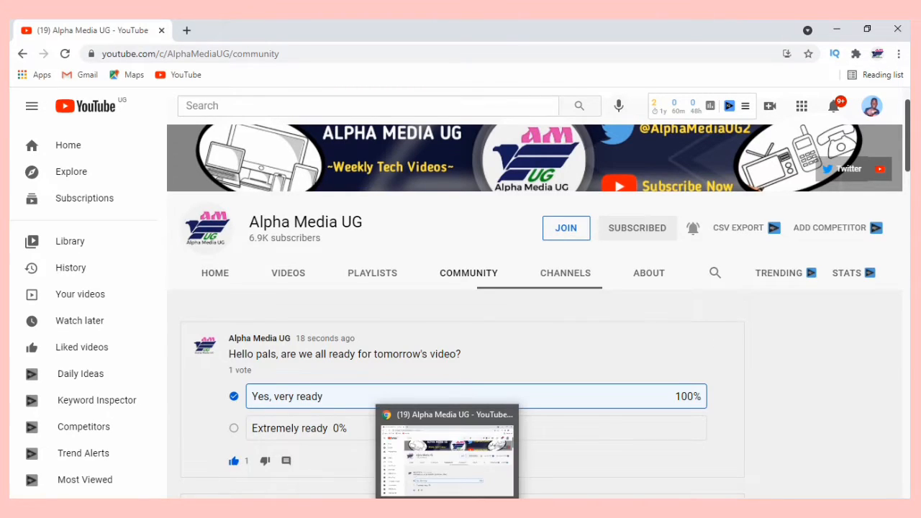
mouse_move(875, 414)
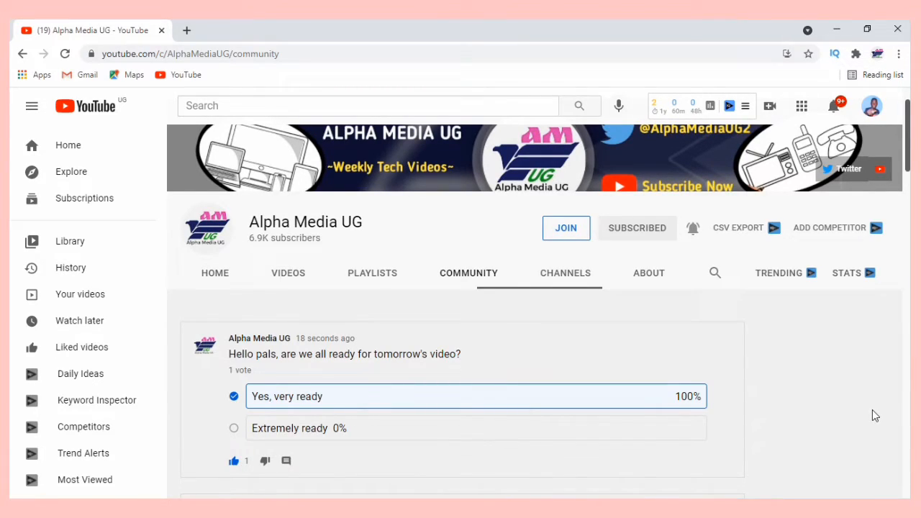
Switch to a third account and like the poll post from it
left_click(870, 107)
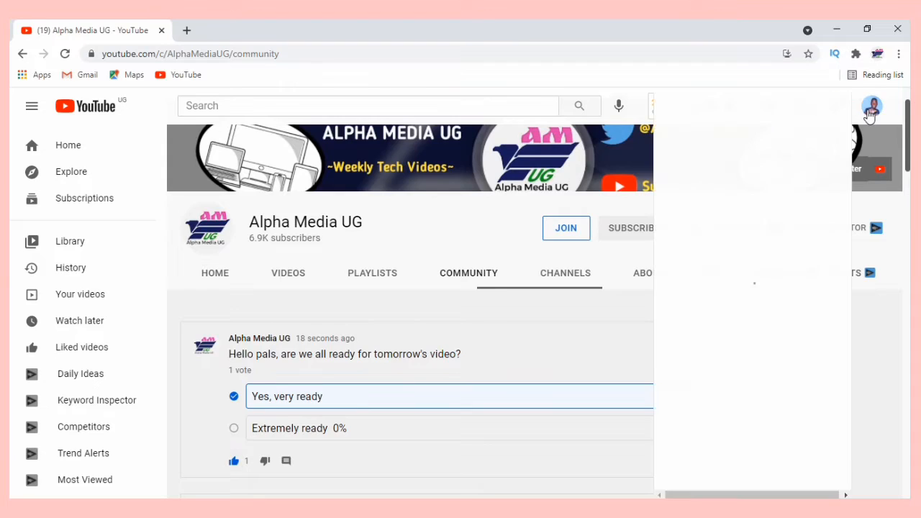
left_click(875, 107)
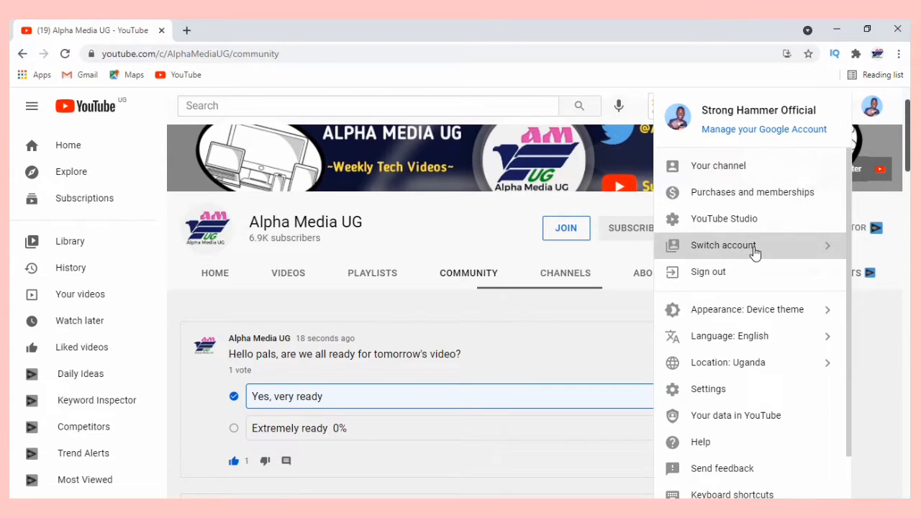
left_click(722, 245)
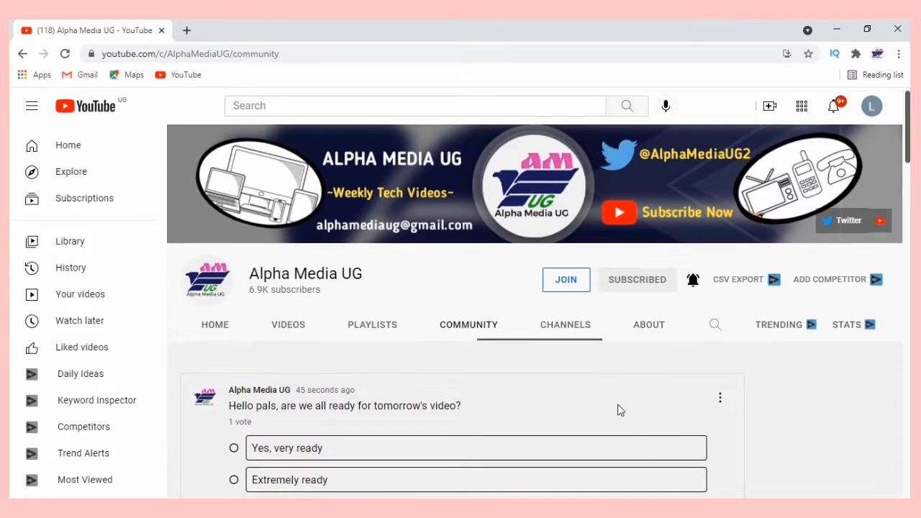
scroll("down", 3)
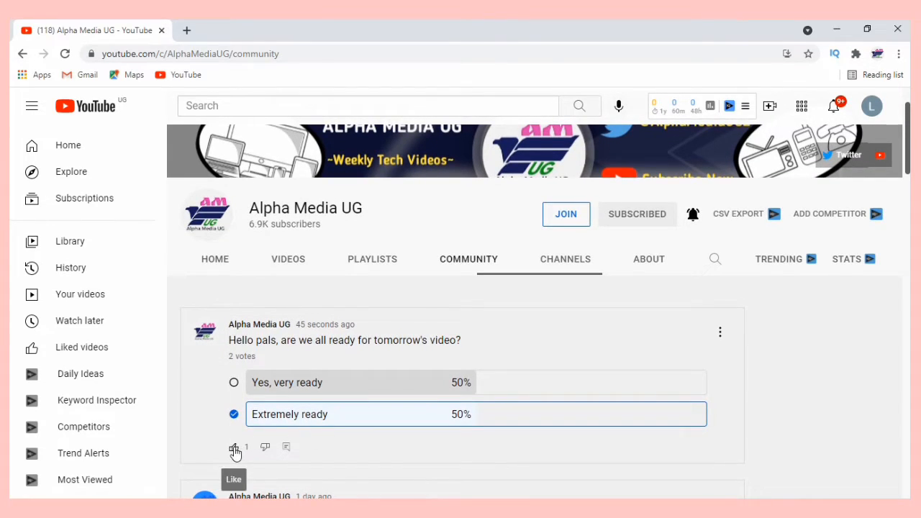
left_click(234, 446)
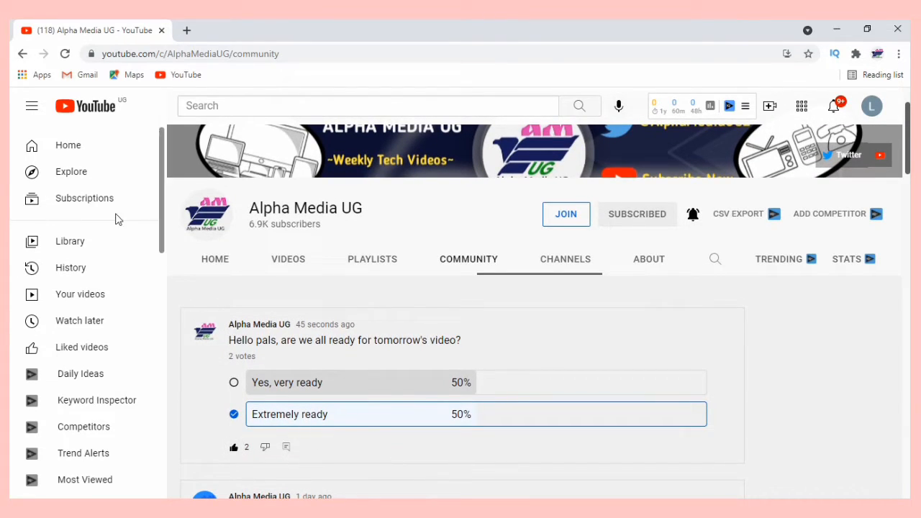
Return to the YouTube home feed from the left sidebar
left_click(68, 146)
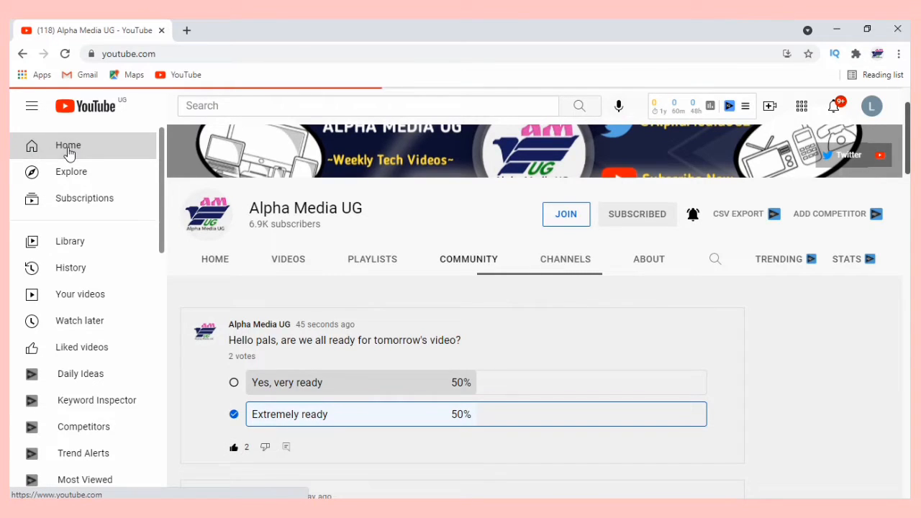
left_click(68, 144)
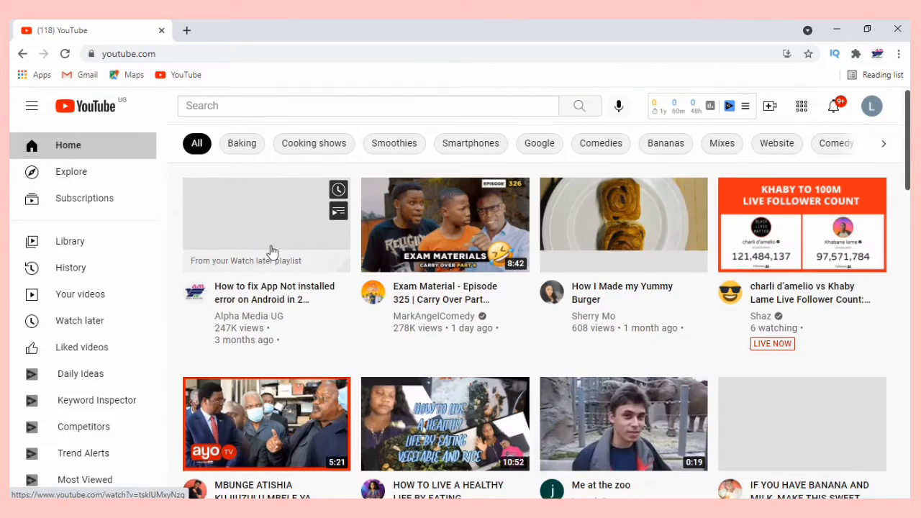
mouse_move(404, 380)
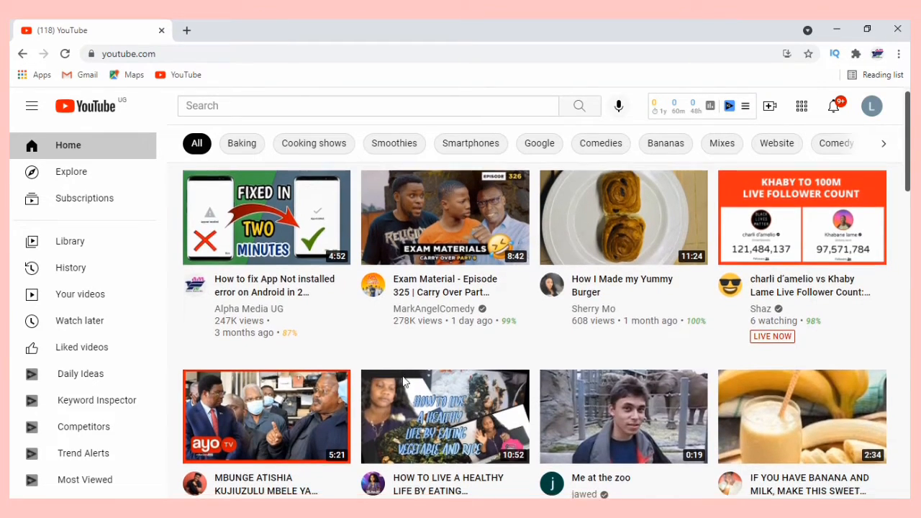
Open your own channel from the profile menu and browse to its Community posts
scroll("down", 3)
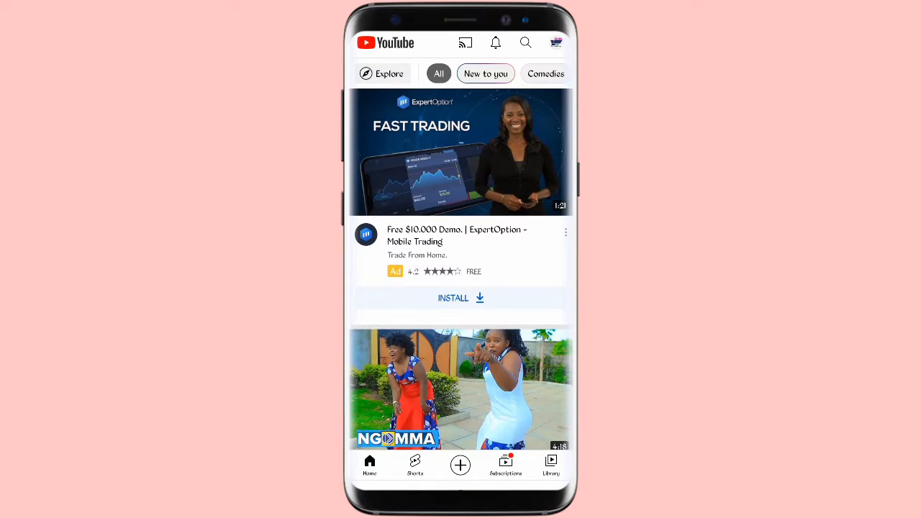
left_click(555, 42)
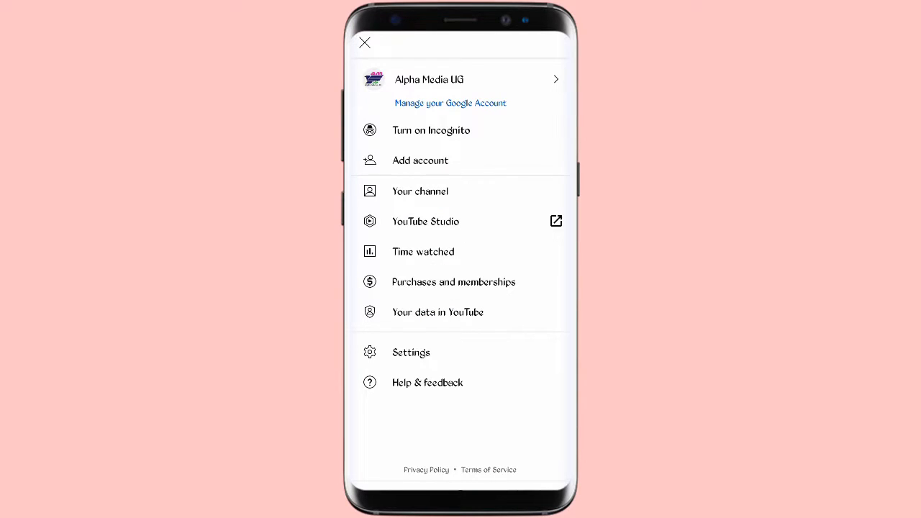
left_click(366, 41)
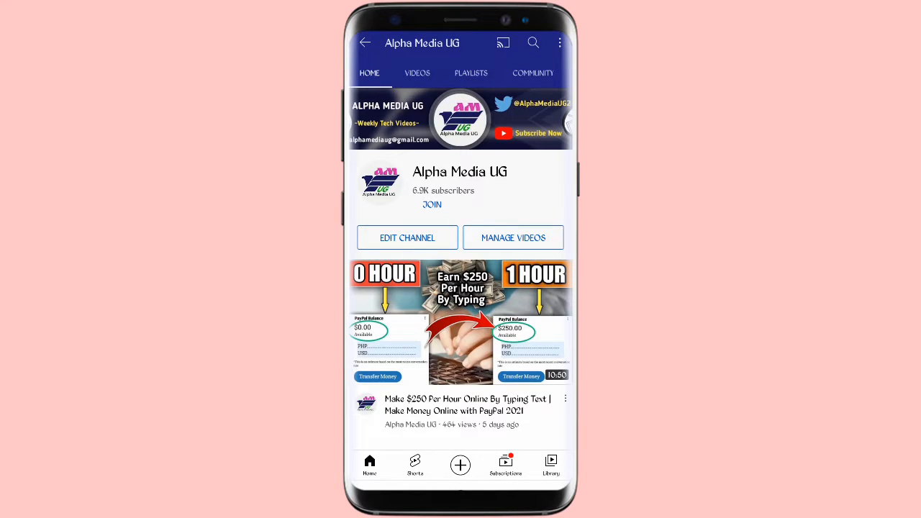
scroll("down", 3)
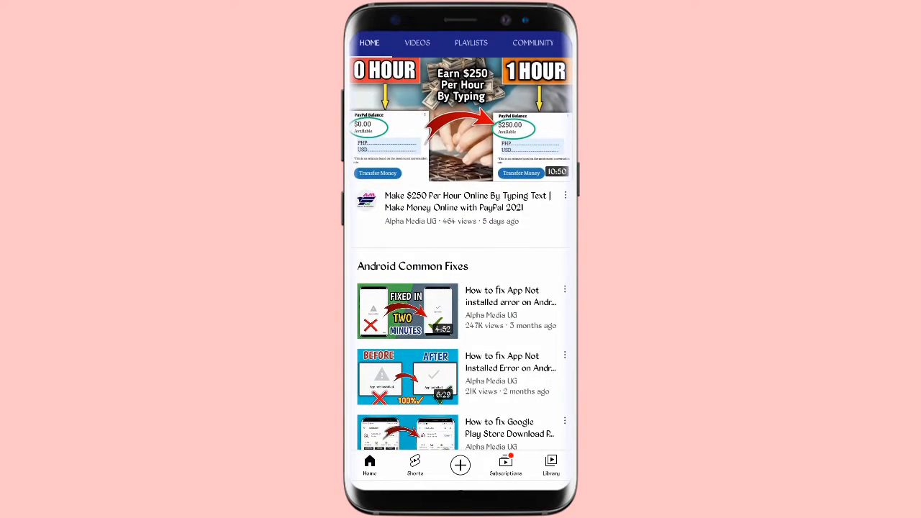
scroll("down", 3)
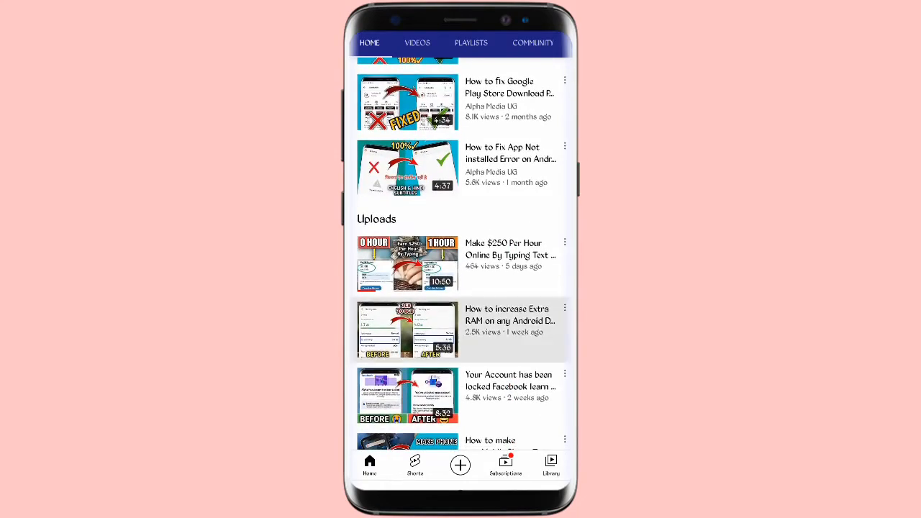
scroll("down", 3)
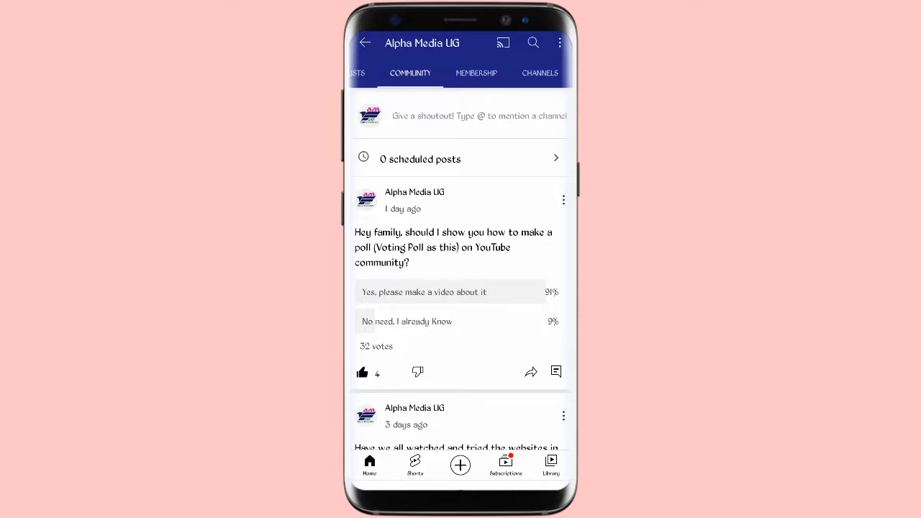
Start a new community post via +, discard it empty, and return to the channel Home tab
left_click(461, 465)
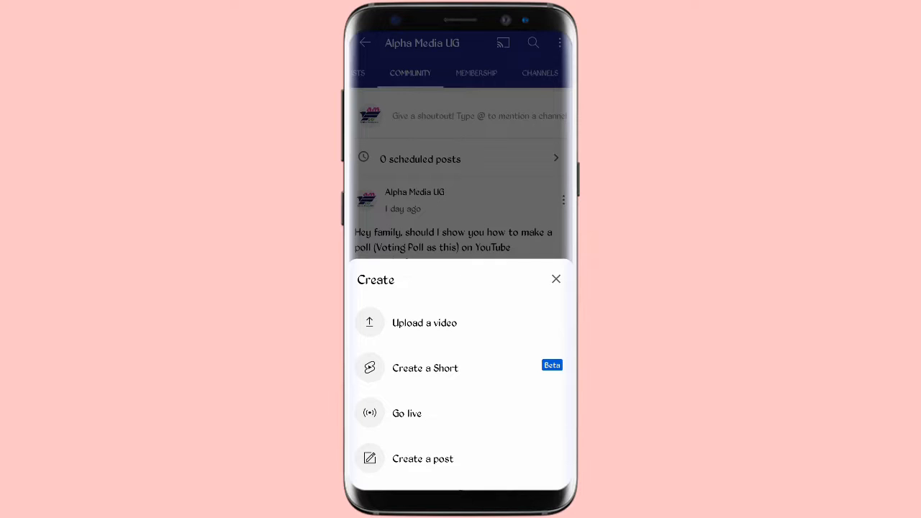
left_click(556, 279)
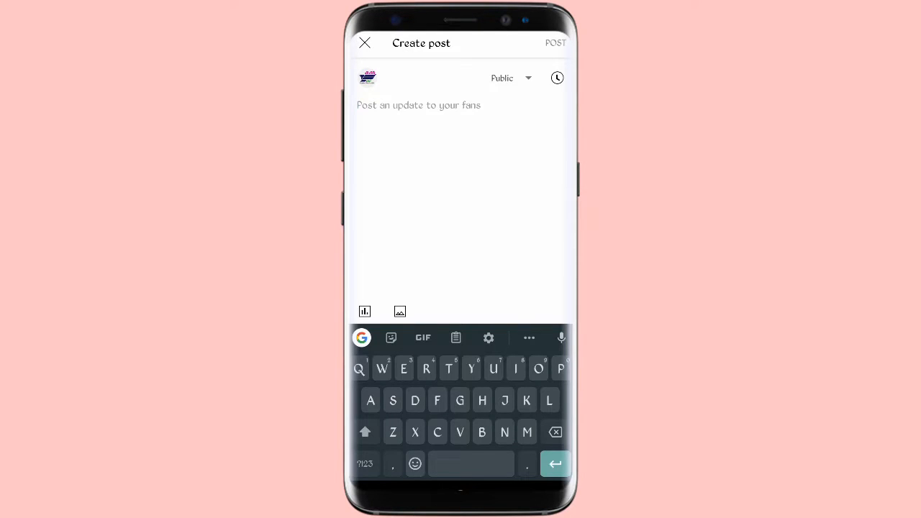
left_click(363, 43)
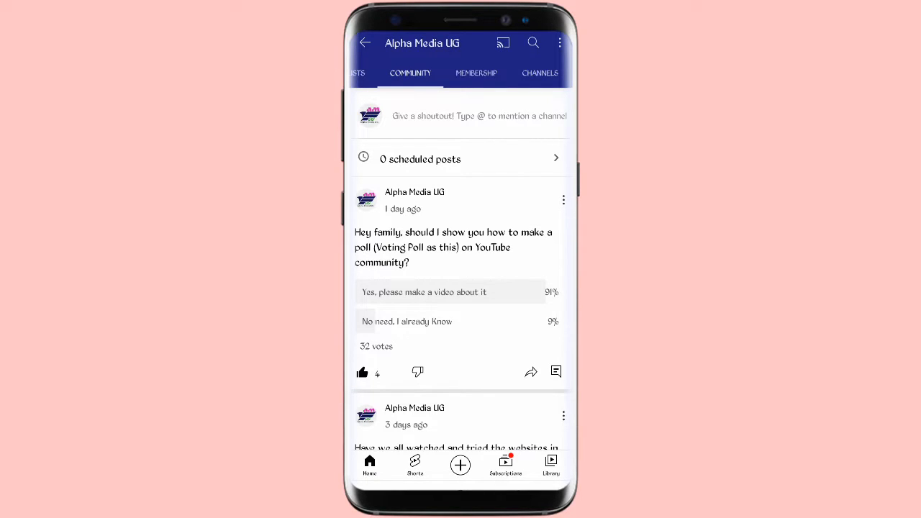
left_click(478, 116)
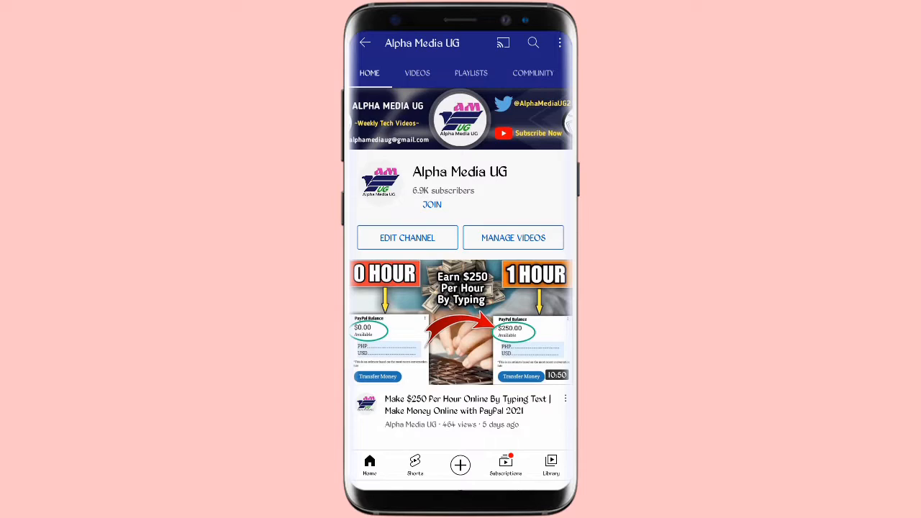
Start a new post with the text "Hello family, are we ready for tomorrow's video?"
left_click(461, 464)
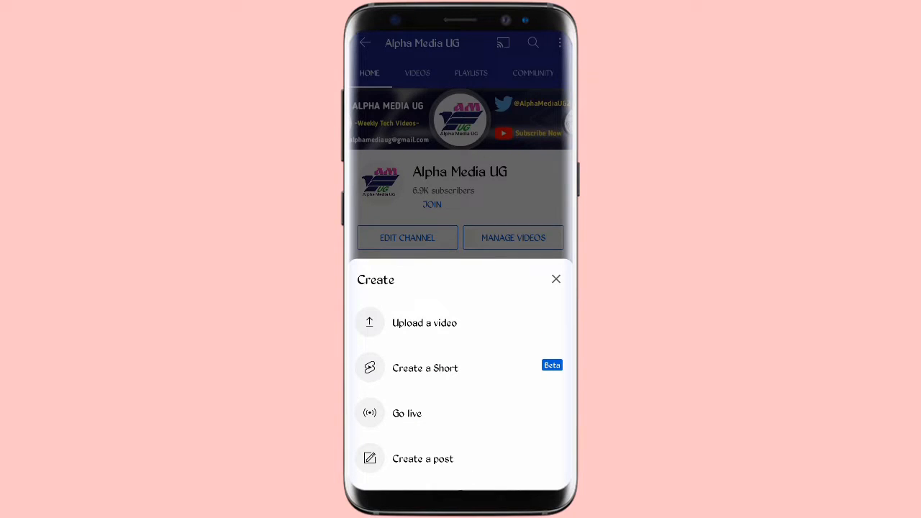
left_click(423, 458)
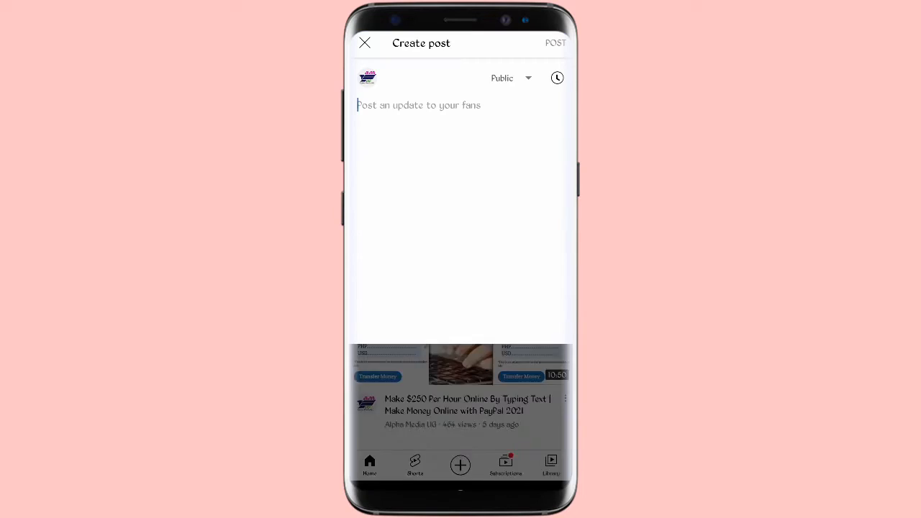
left_click(419, 105)
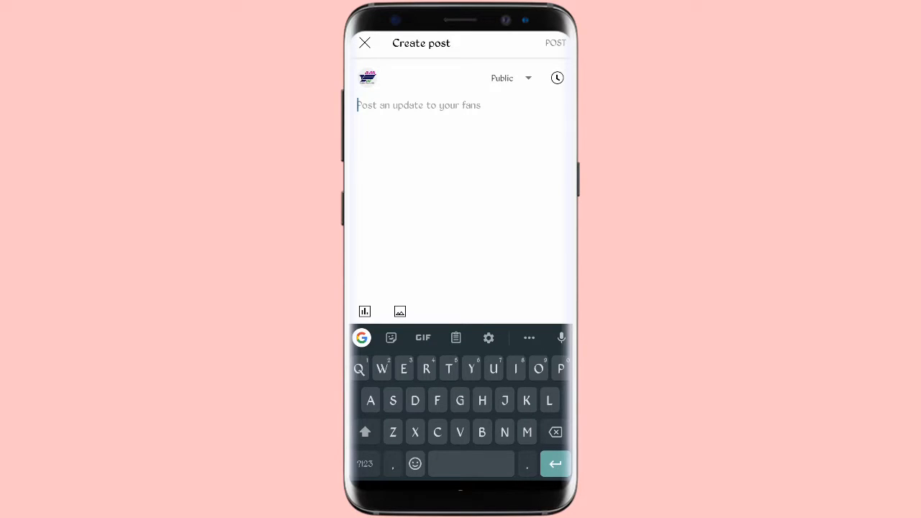
type("Helo")
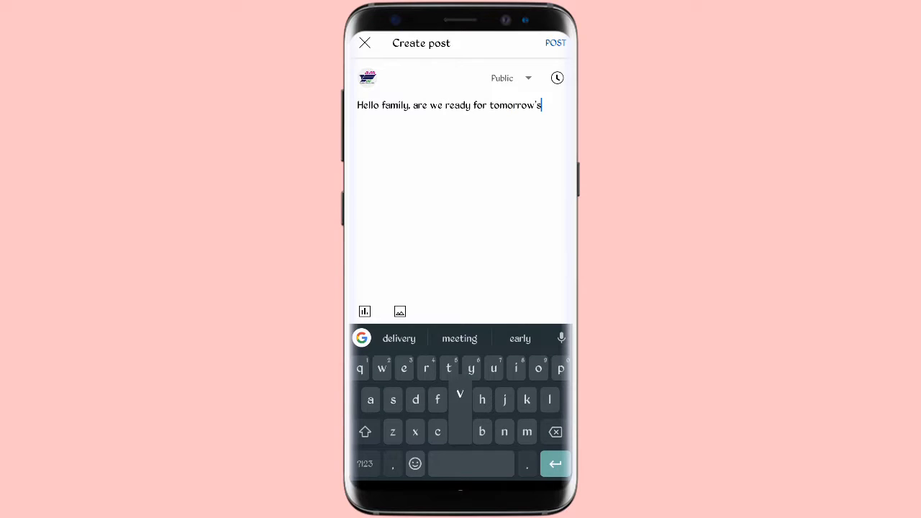
type("video?")
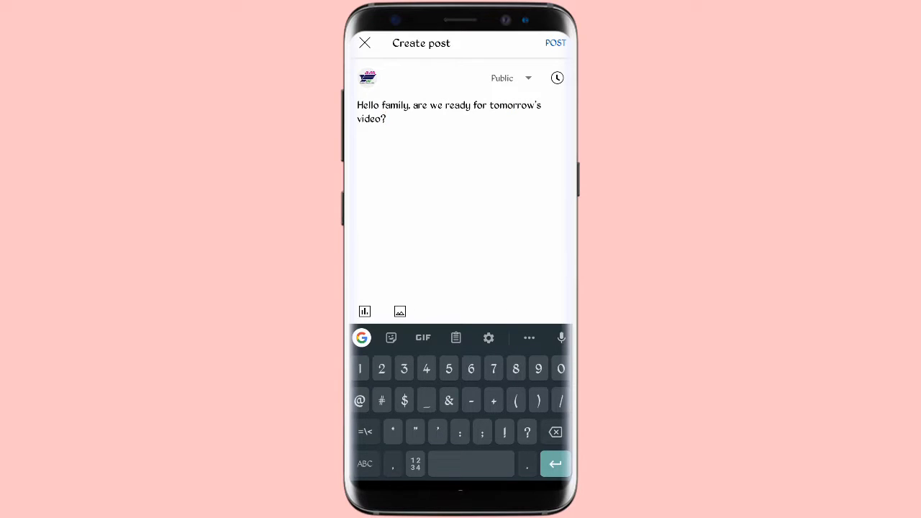
Turn the post into a poll with options "Yes, Very Ready" and "Not yet, that's too early"
left_click(364, 311)
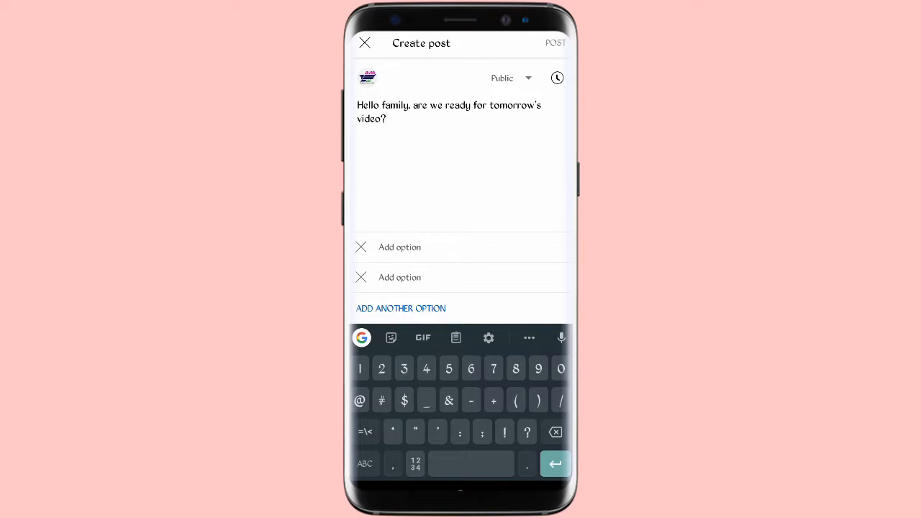
type("Yes. Very Ready")
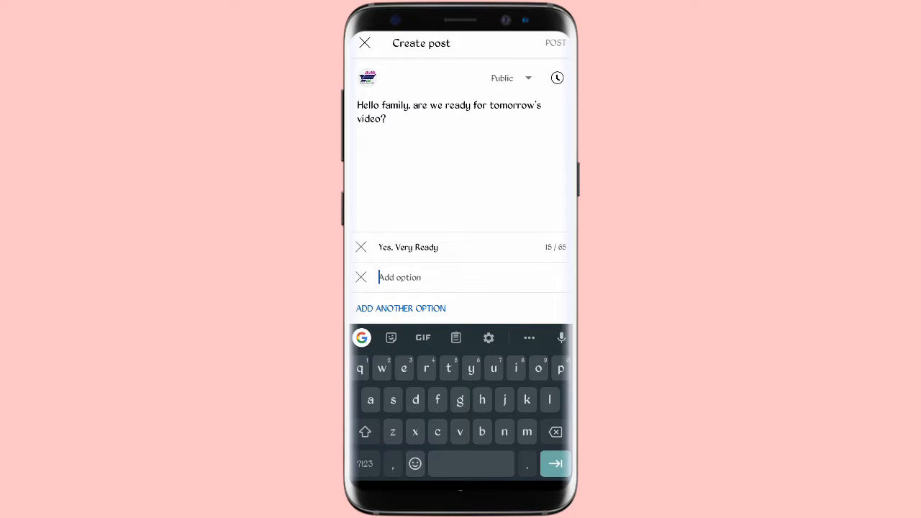
type("Not yet, that's too early")
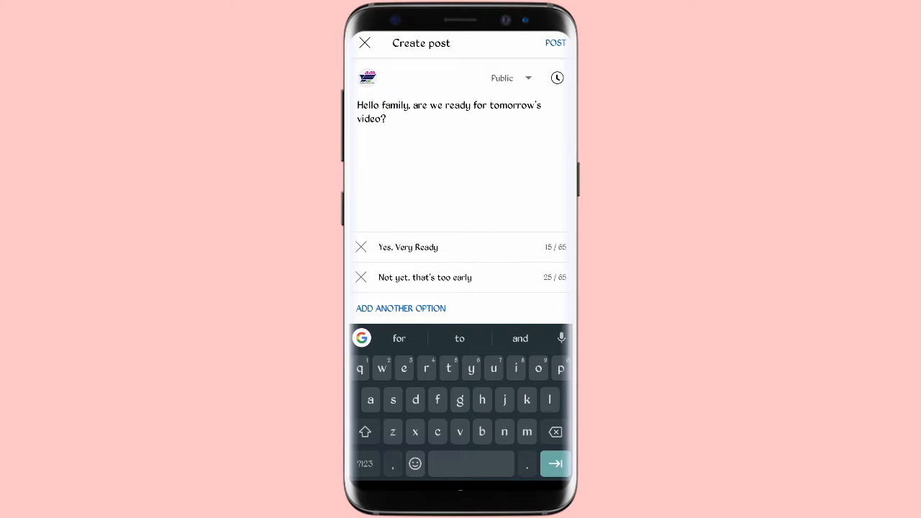
Remove the empty option rows and publish the two-option 'Hello family' poll
left_click(401, 309)
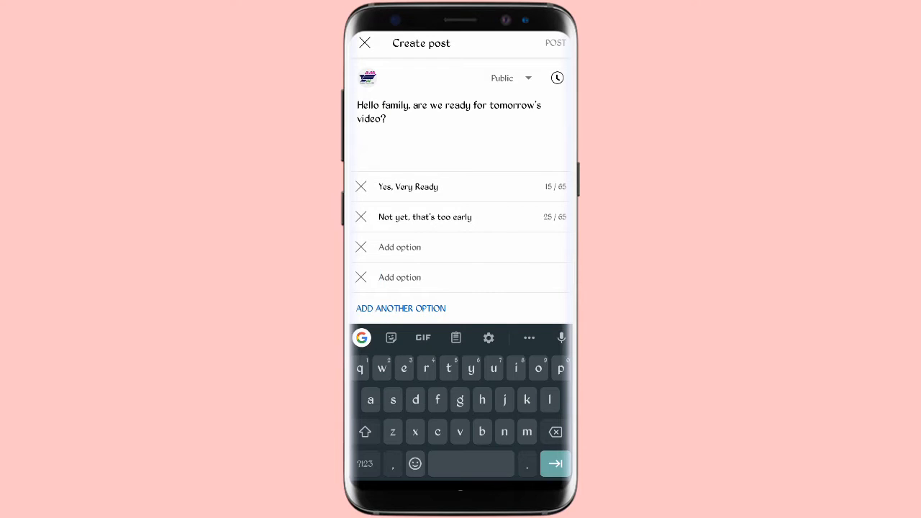
left_click(400, 308)
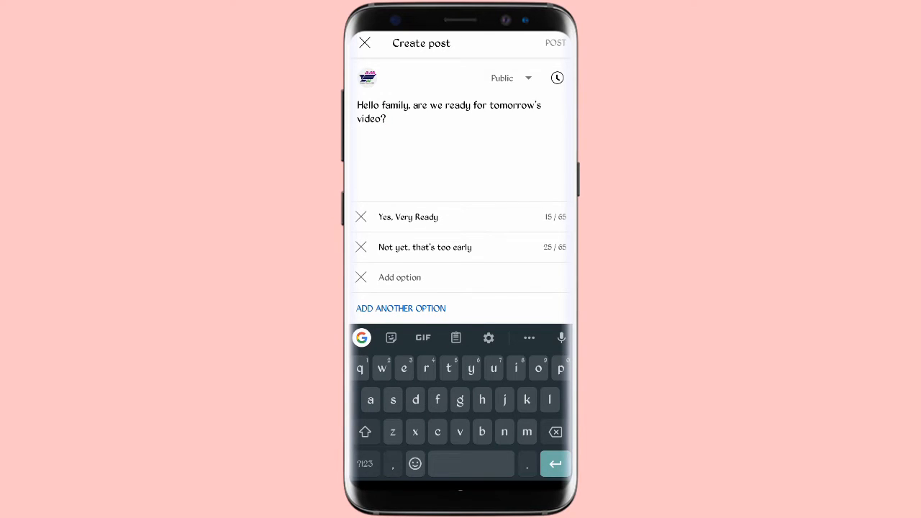
left_click(360, 277)
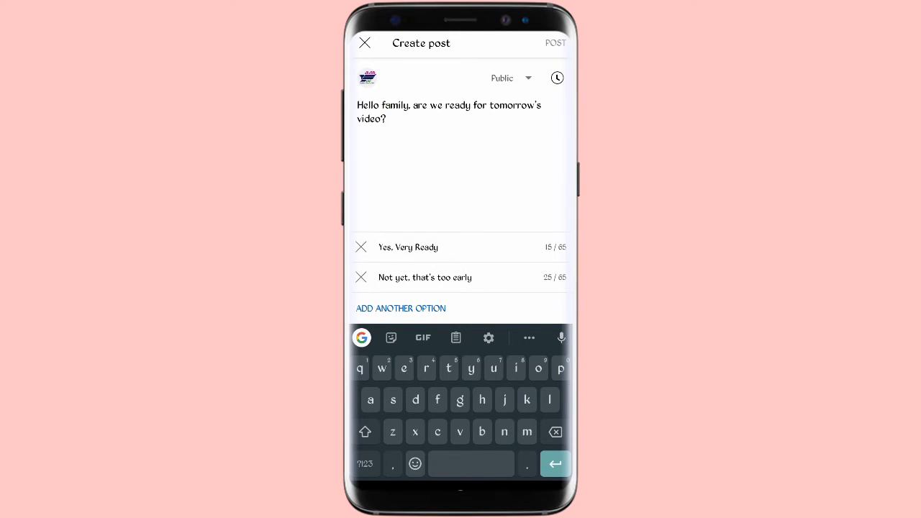
left_click(554, 43)
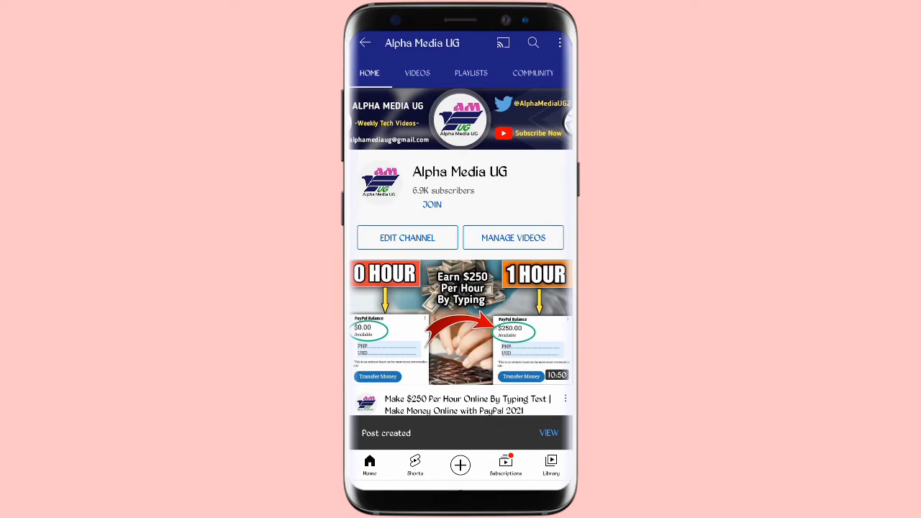